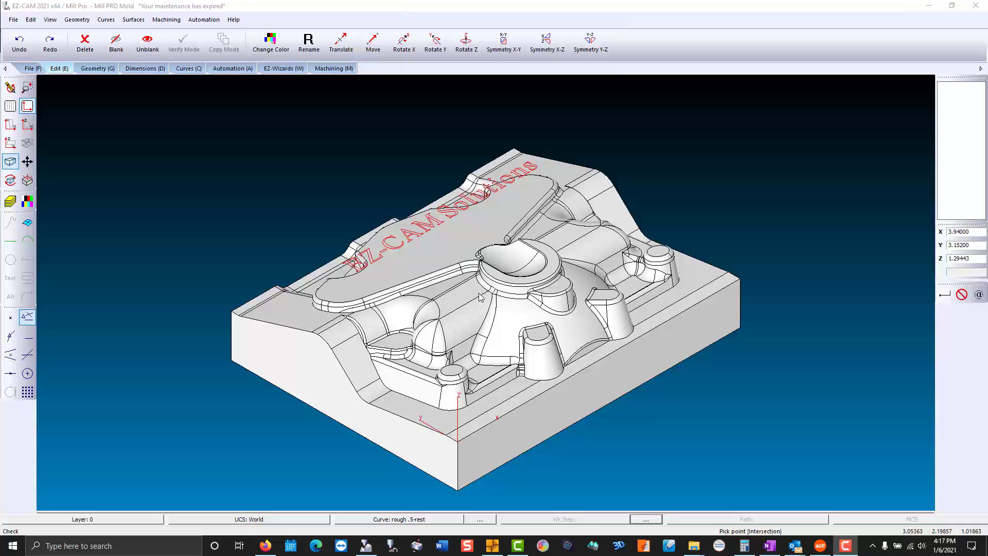
{"action": "mouse_move", "coordinate": [464, 430]}
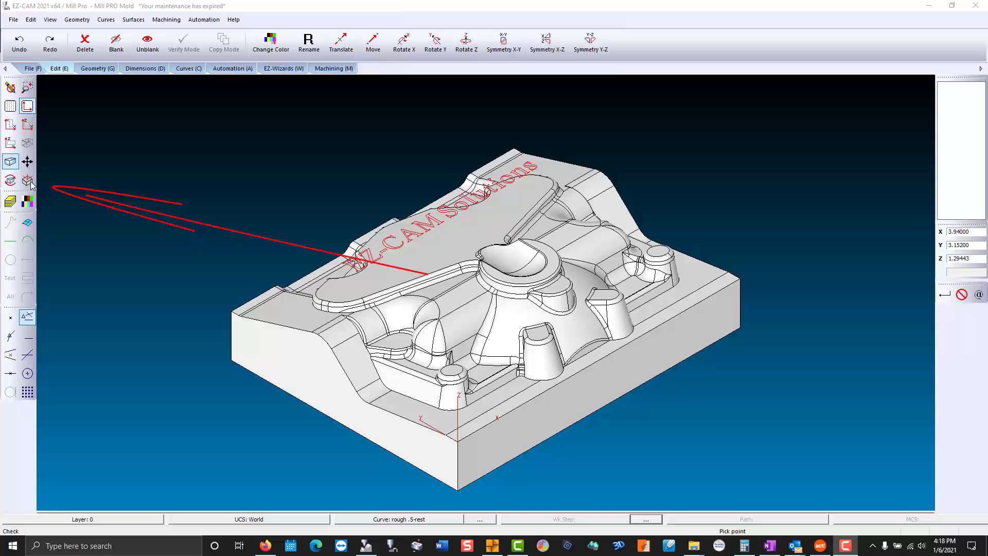
Set the World on Model origin at the top centre of the mold with zero offsets.
{"action": "left_click", "coordinate": [27, 181]}
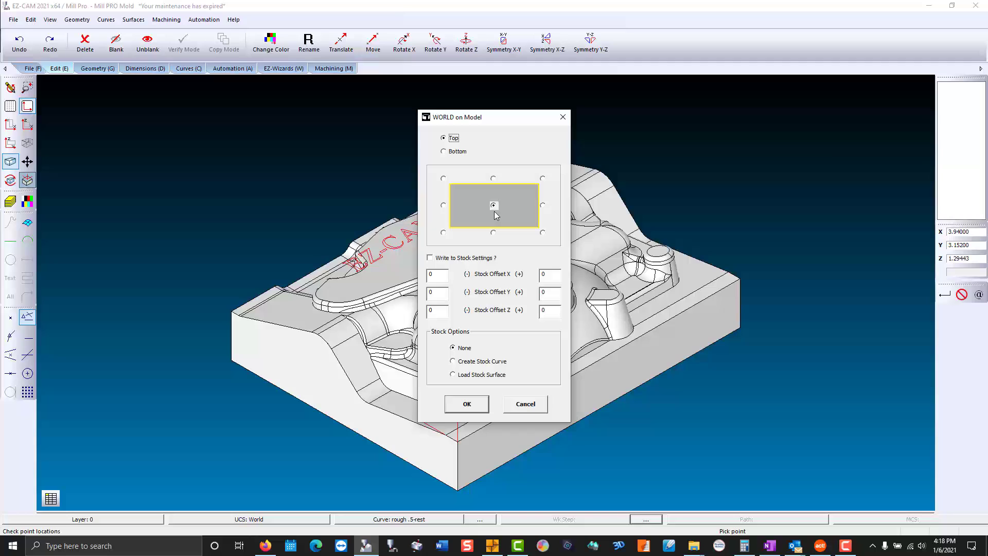
{"action": "mouse_move", "coordinate": [442, 288]}
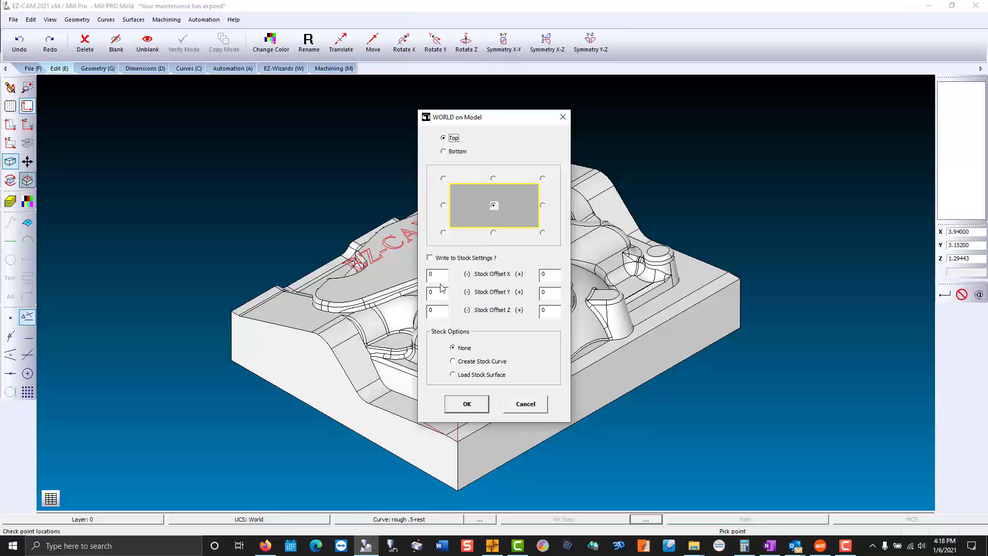
{"action": "mouse_move", "coordinate": [449, 319]}
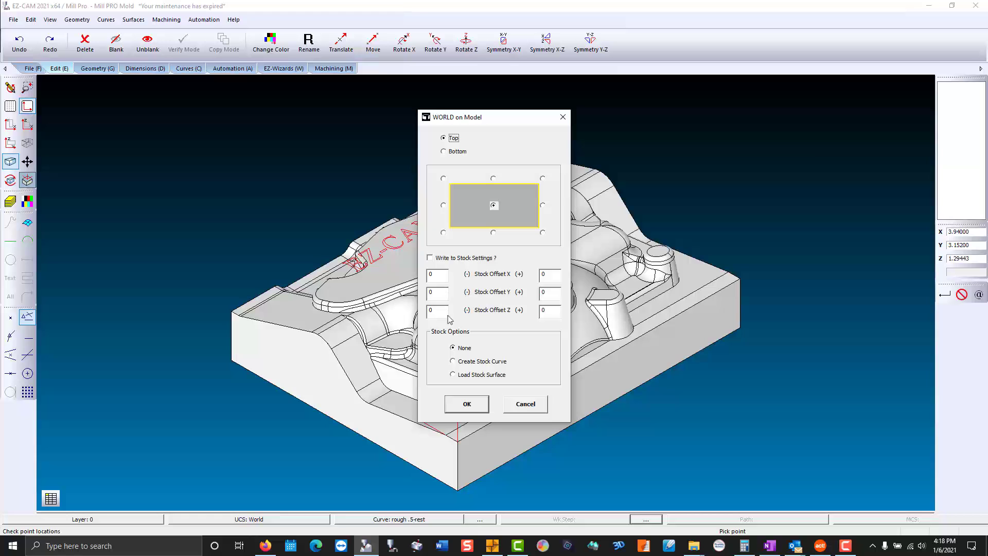
{"action": "left_click", "coordinate": [467, 403]}
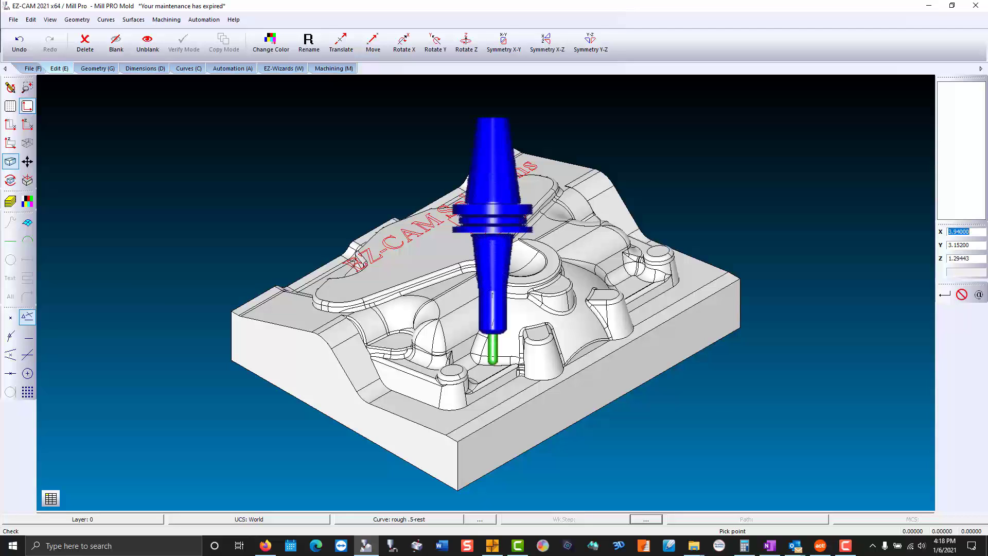
Run Largest Corner Radius Possible: 0.063 radius with 99.992% of stock cut.
{"action": "left_click", "coordinate": [204, 19]}
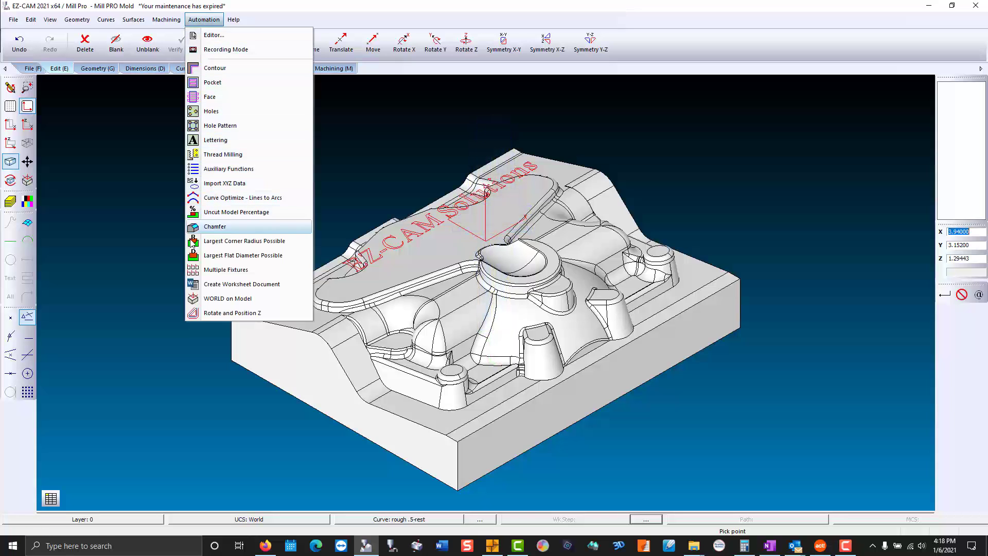
{"action": "mouse_move", "coordinate": [245, 241]}
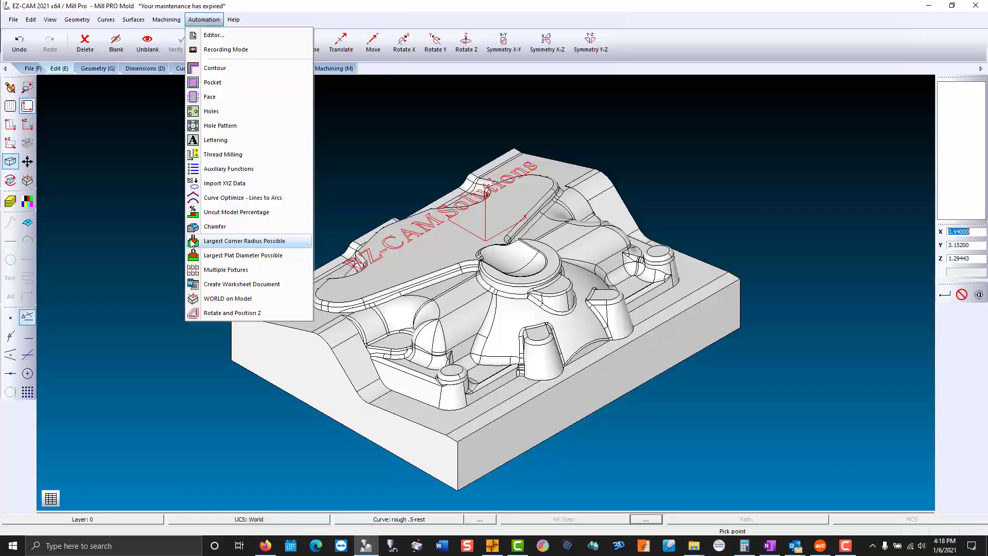
{"action": "left_click", "coordinate": [245, 241]}
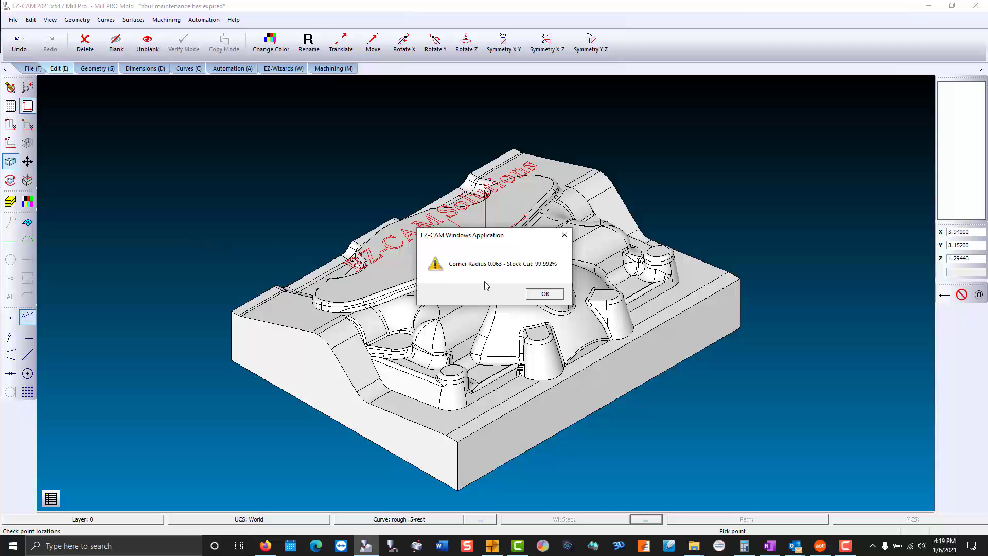
{"action": "left_click", "coordinate": [543, 294]}
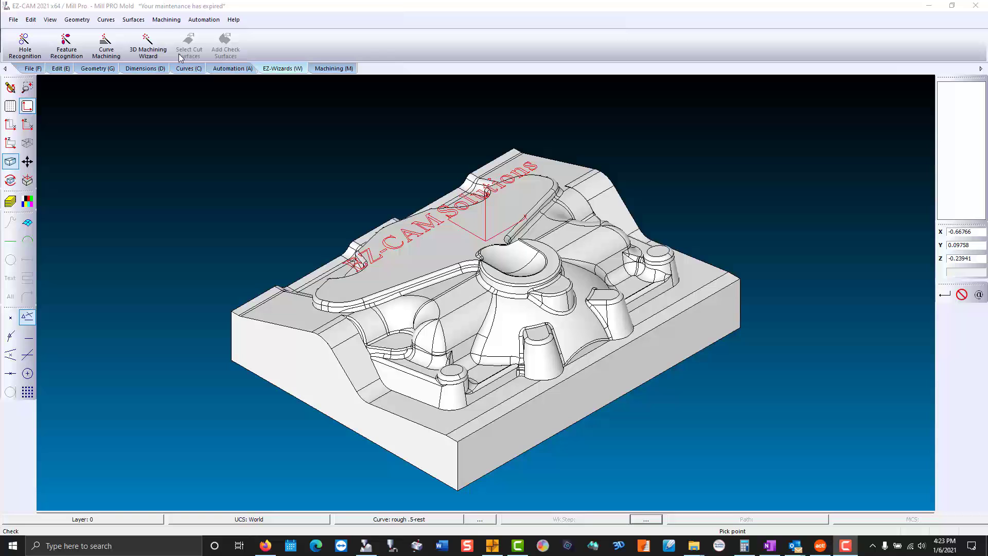
Create roughing step rough .5: Pocketing, tool-diameter offset, Step-Z 0.25, finish allowance 0.015.
{"action": "left_click", "coordinate": [147, 45]}
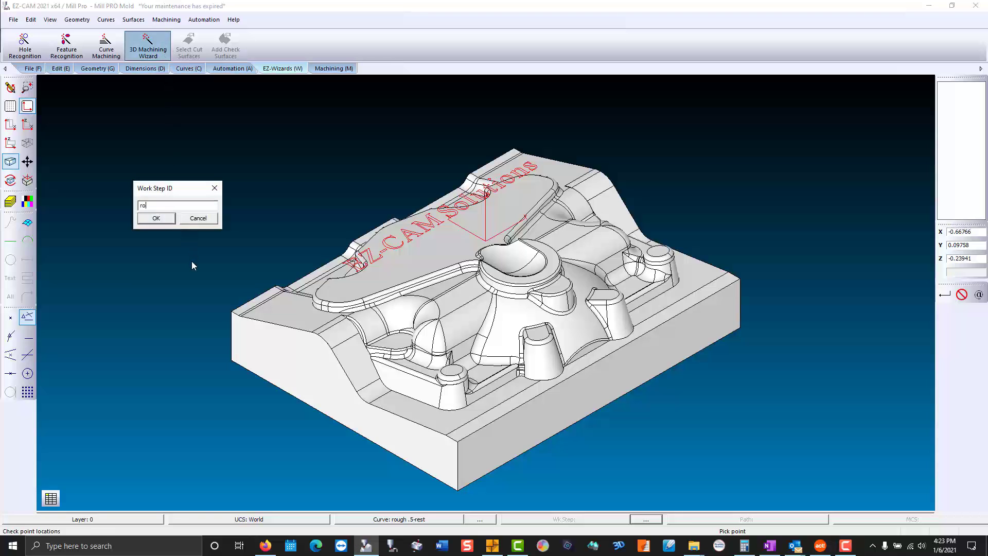
{"action": "left_click", "coordinate": [156, 217]}
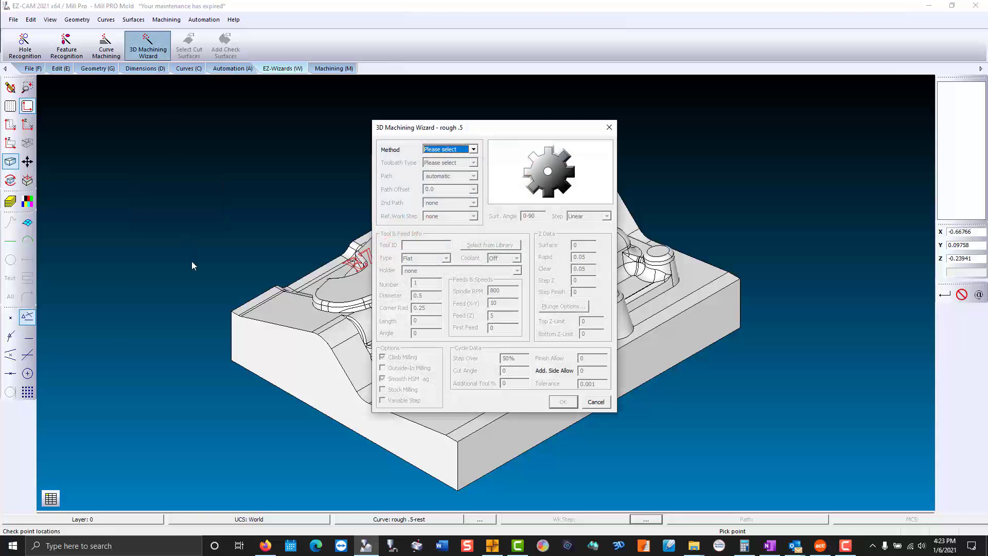
{"action": "left_click", "coordinate": [472, 149]}
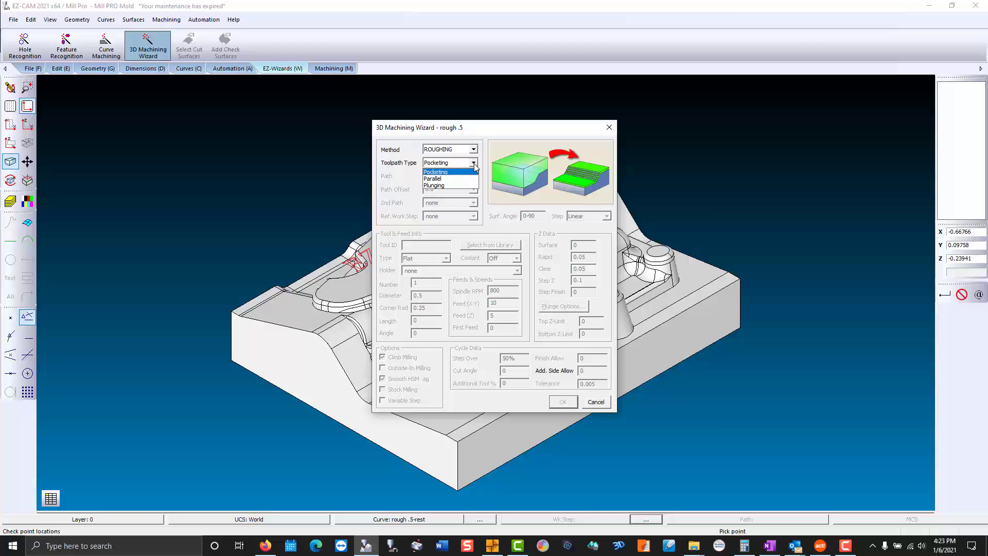
{"action": "left_click", "coordinate": [434, 171]}
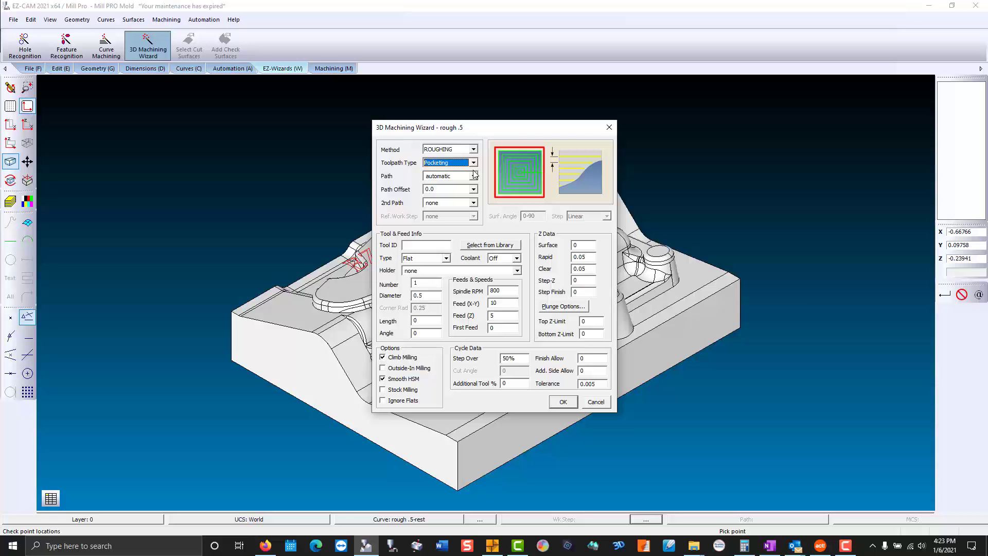
{"action": "left_click", "coordinate": [473, 190]}
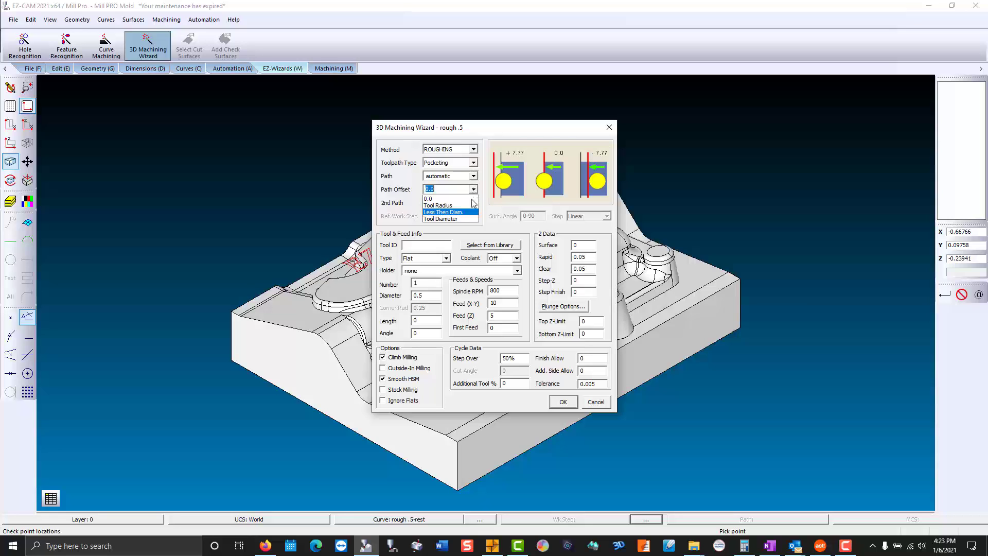
{"action": "left_click", "coordinate": [442, 219]}
{"action": "type", "text": ".25"}
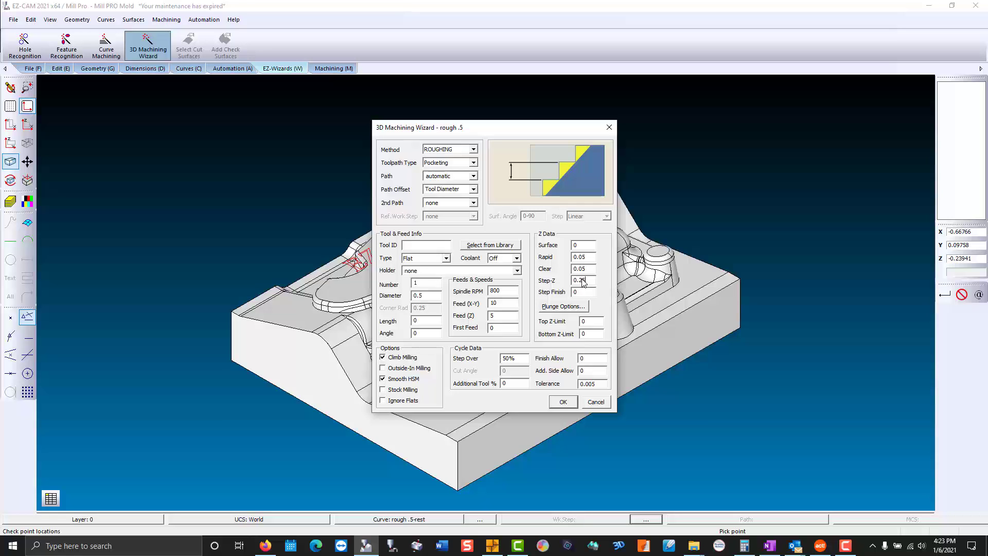
{"action": "left_click", "coordinate": [580, 280]}
{"action": "type", "text": ".015"}
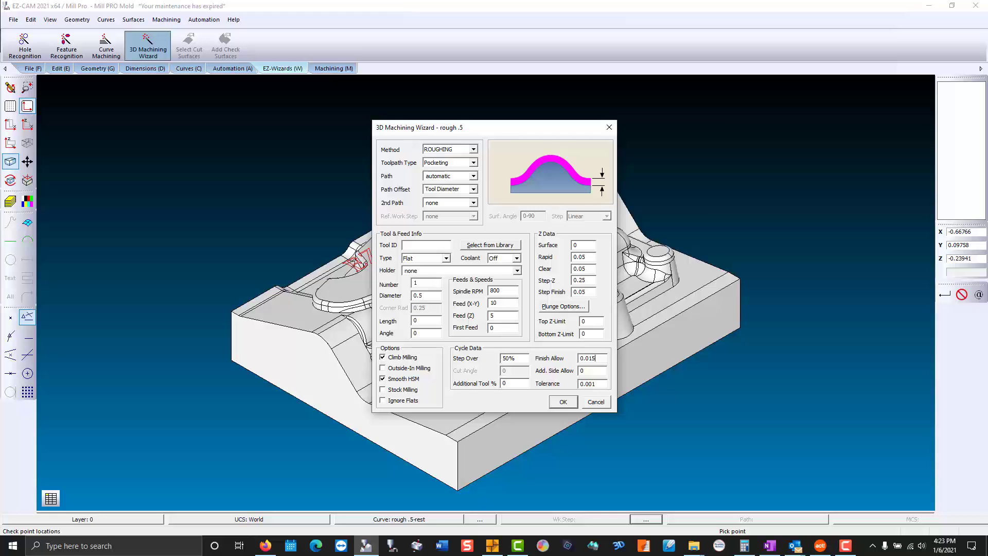
{"action": "left_click", "coordinate": [562, 402]}
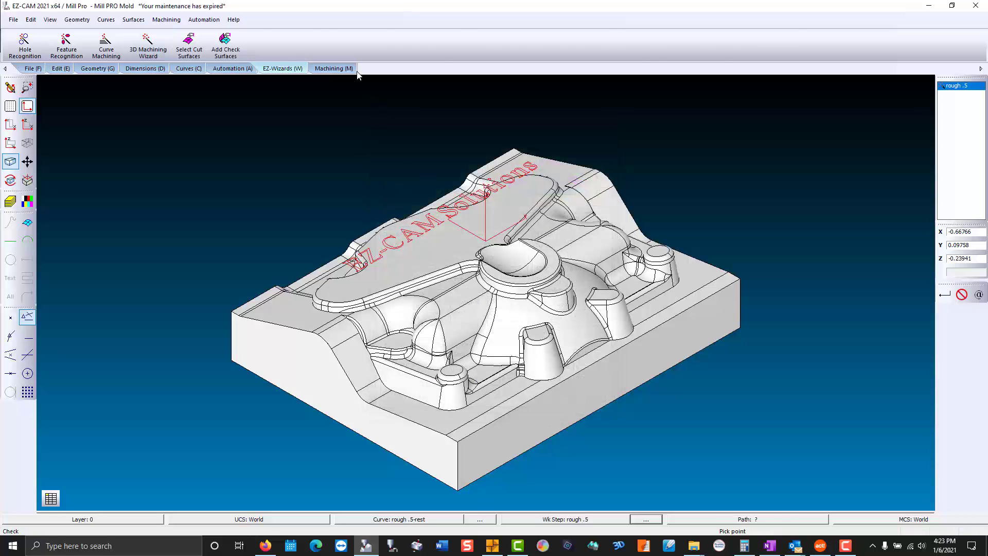
Verify the rough .5 toolpath and rotate a 3D cut preview of the terraced stock.
{"action": "left_click", "coordinate": [333, 68]}
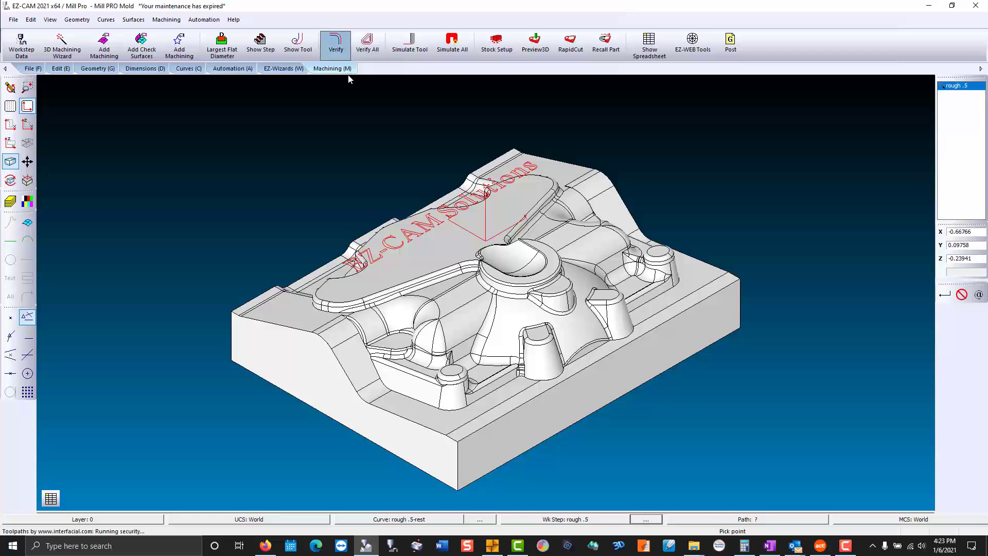
{"action": "left_click", "coordinate": [335, 44]}
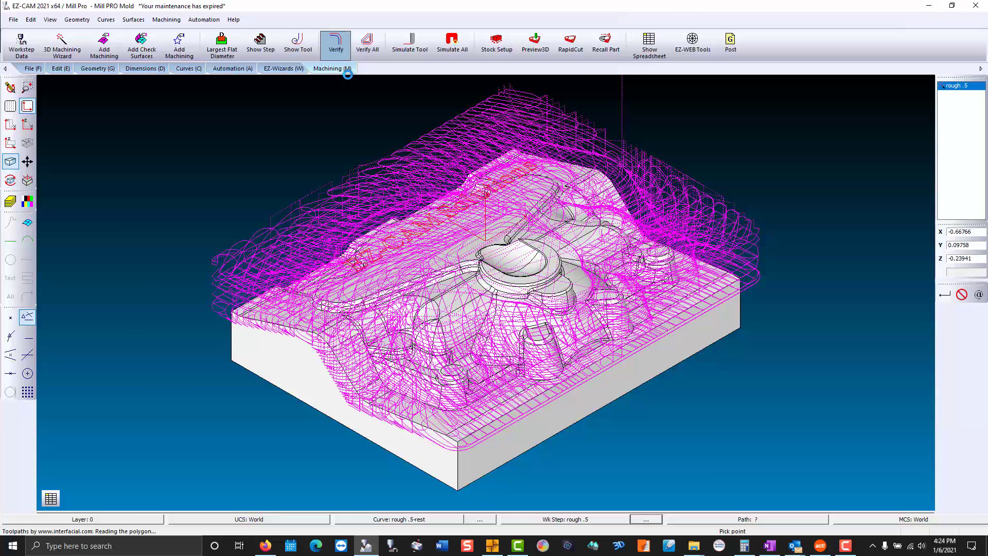
{"action": "left_click", "coordinate": [335, 45]}
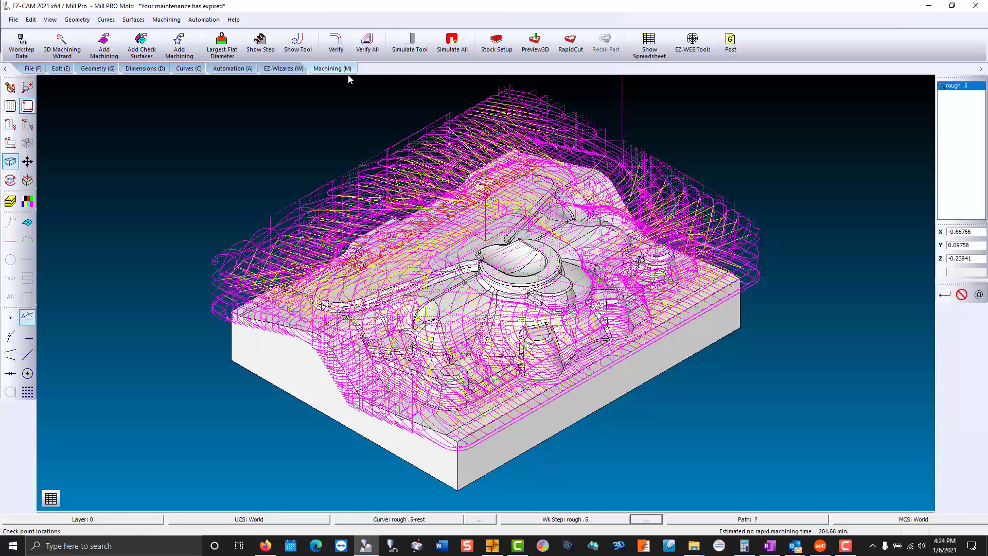
{"action": "left_click", "coordinate": [536, 44]}
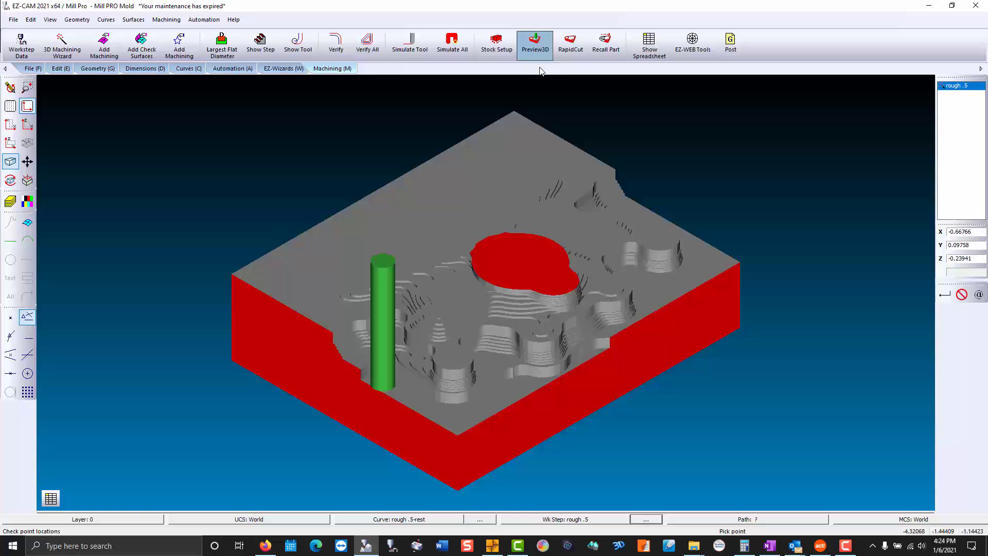
{"action": "left_click", "coordinate": [535, 45]}
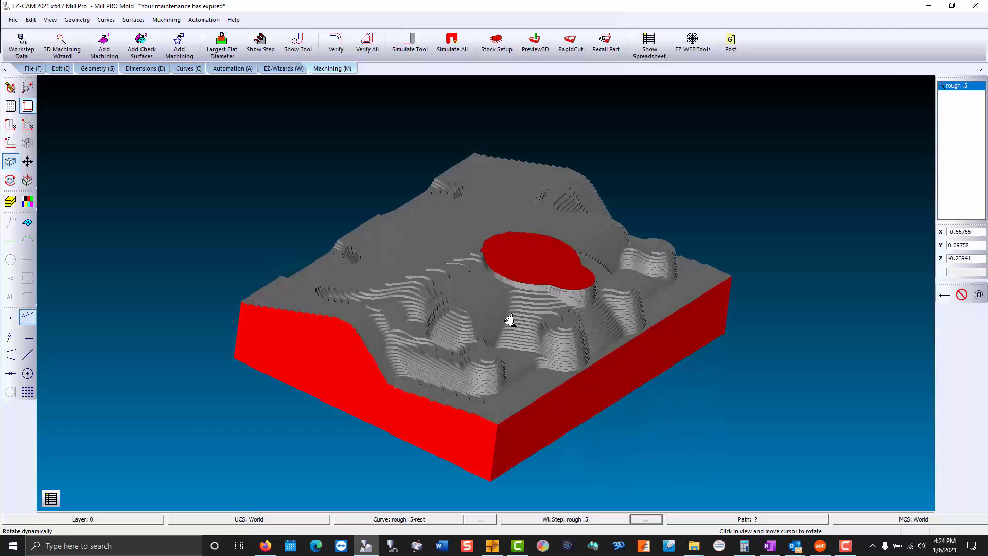
{"action": "mouse_move", "coordinate": [505, 324]}
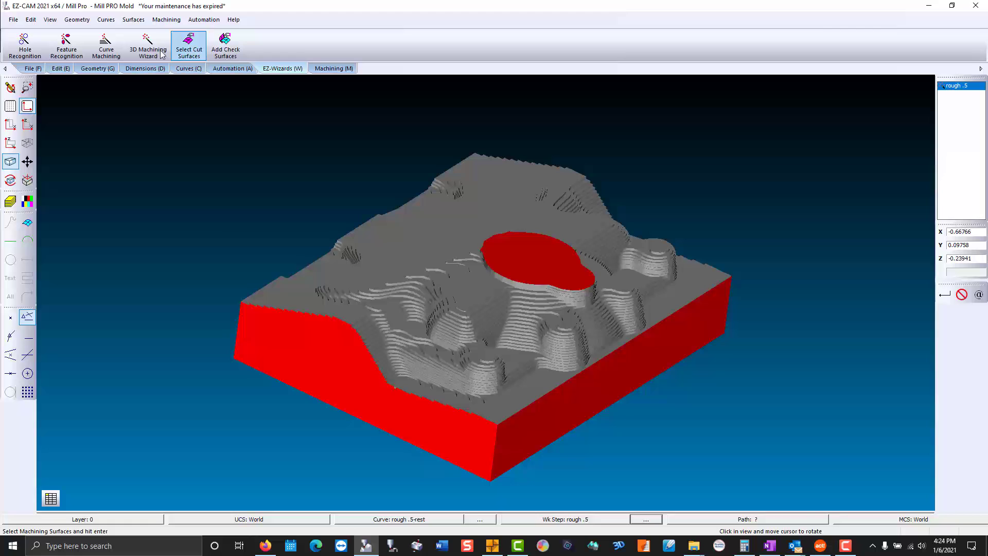
Create re-roughing step rerough .125 with tool 2, 0.125 flat cutter and 0.03 step-down.
{"action": "left_click", "coordinate": [147, 45]}
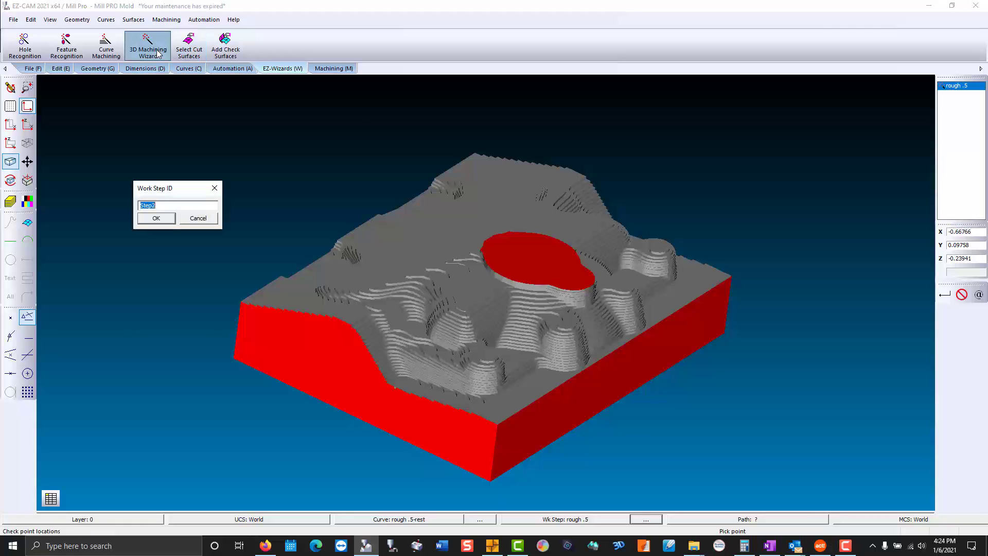
{"action": "type", "text": "rerough .12"}
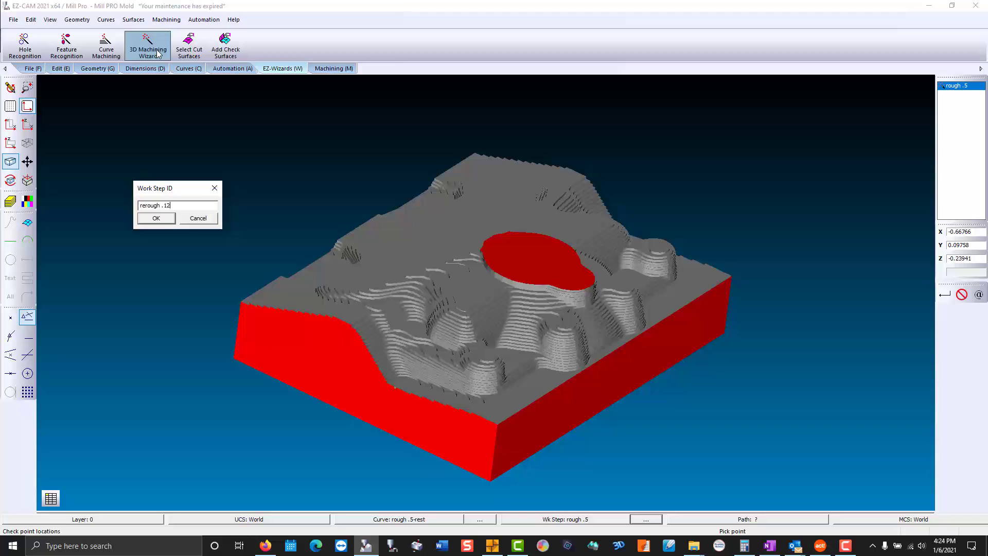
{"action": "left_click", "coordinate": [155, 218]}
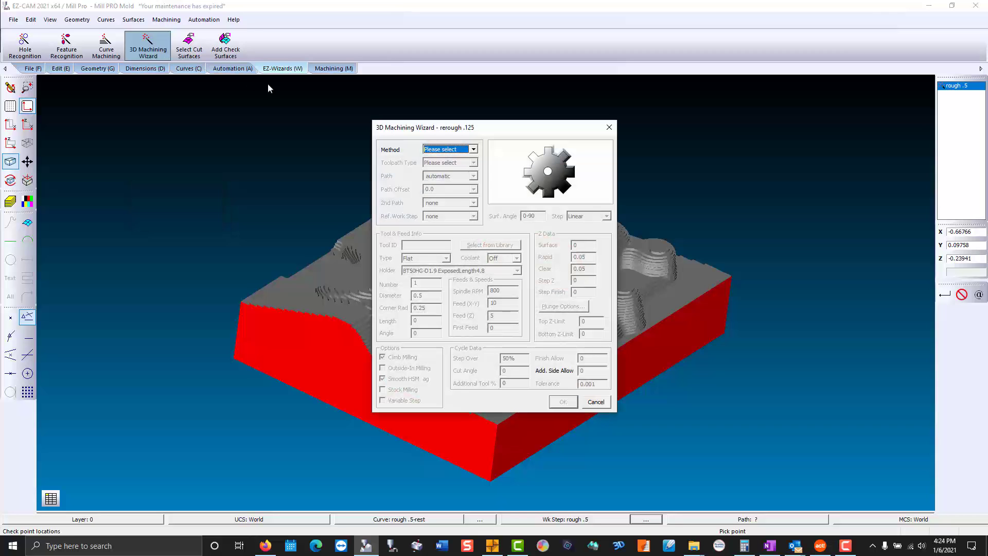
{"action": "left_click", "coordinate": [473, 149]}
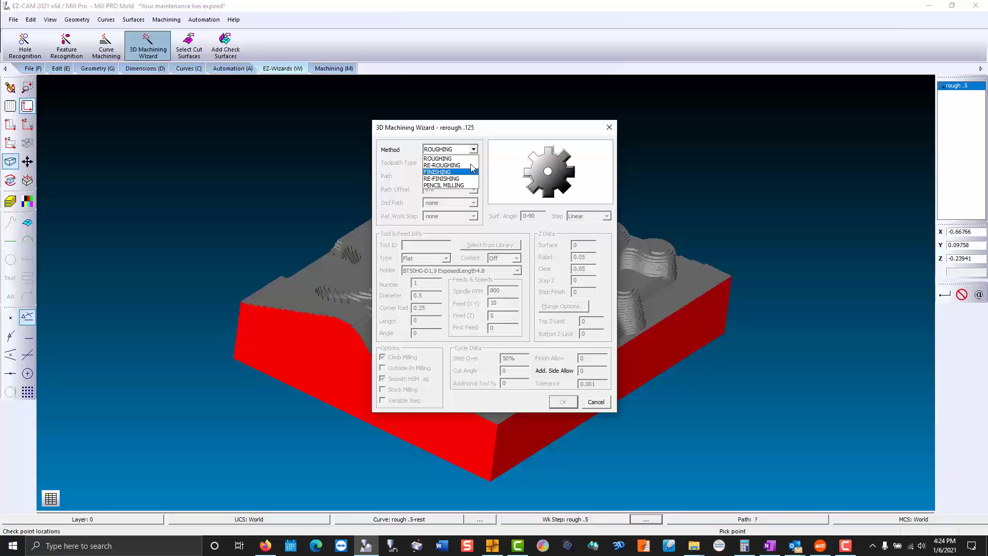
{"action": "left_click", "coordinate": [442, 165]}
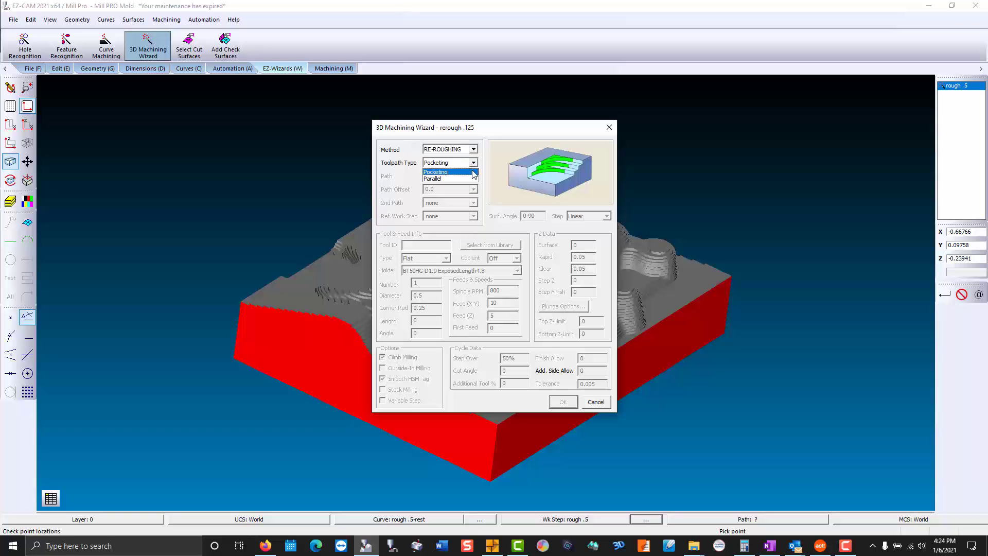
{"action": "left_click", "coordinate": [472, 216]}
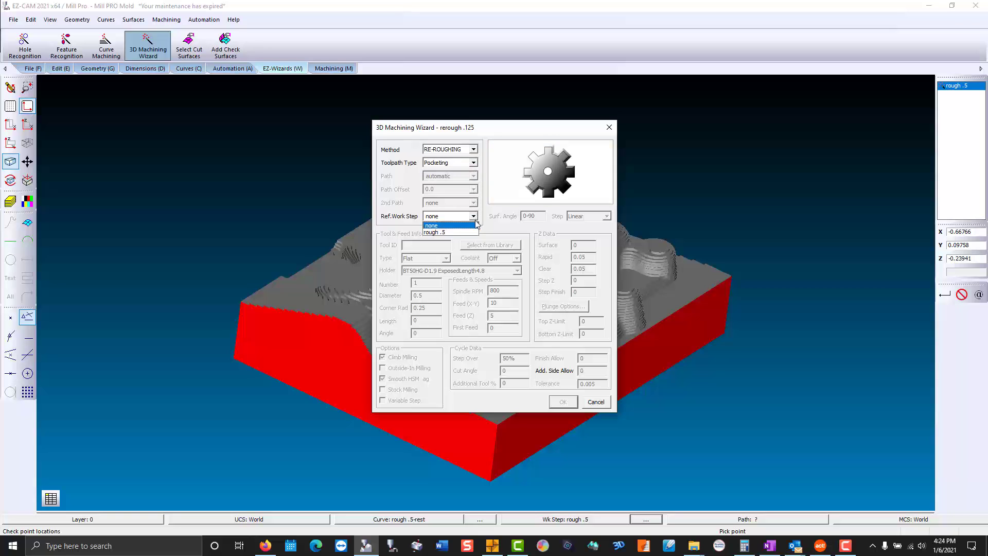
{"action": "left_click", "coordinate": [442, 233]}
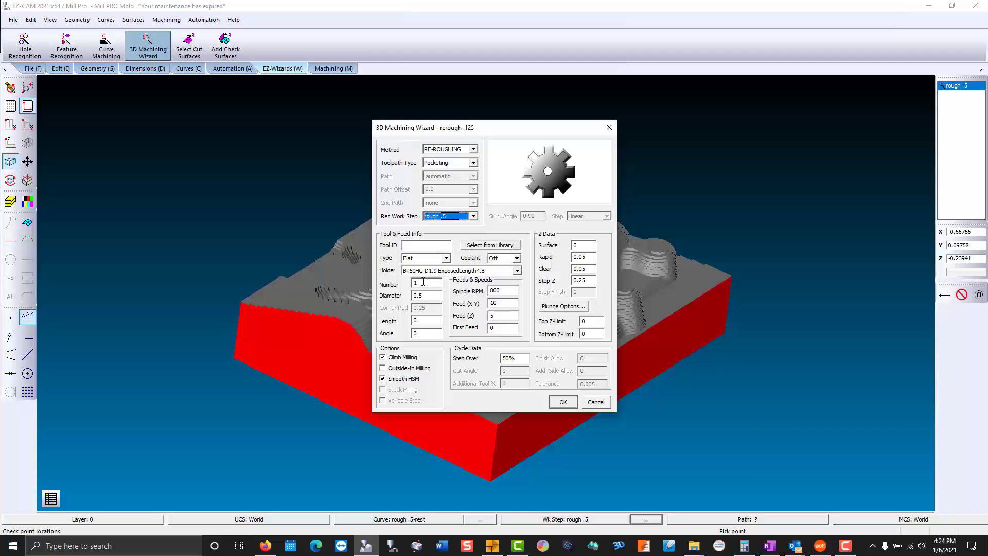
{"action": "left_click", "coordinate": [426, 282]}
{"action": "type", "text": "0.125"}
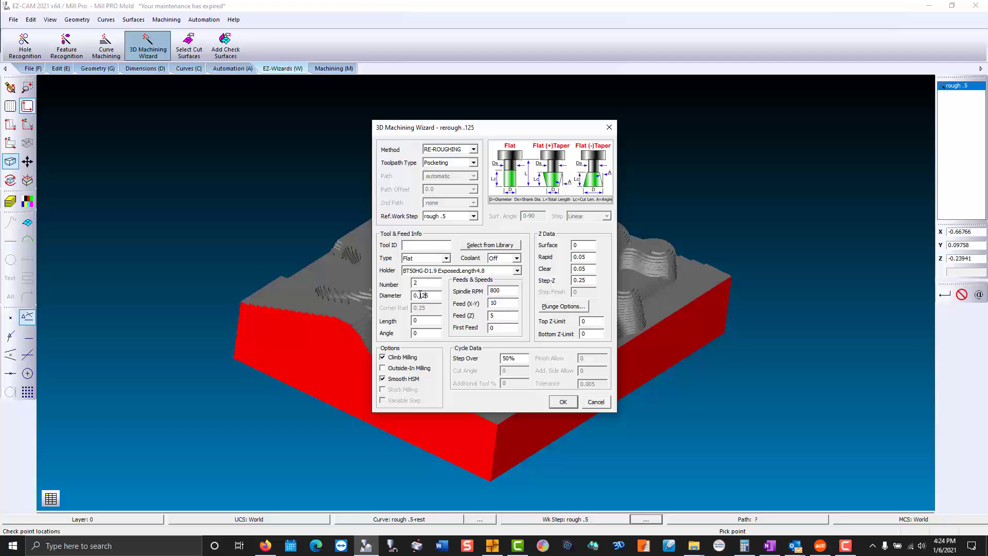
{"action": "left_click", "coordinate": [581, 280]}
{"action": "type", "text": "0.03"}
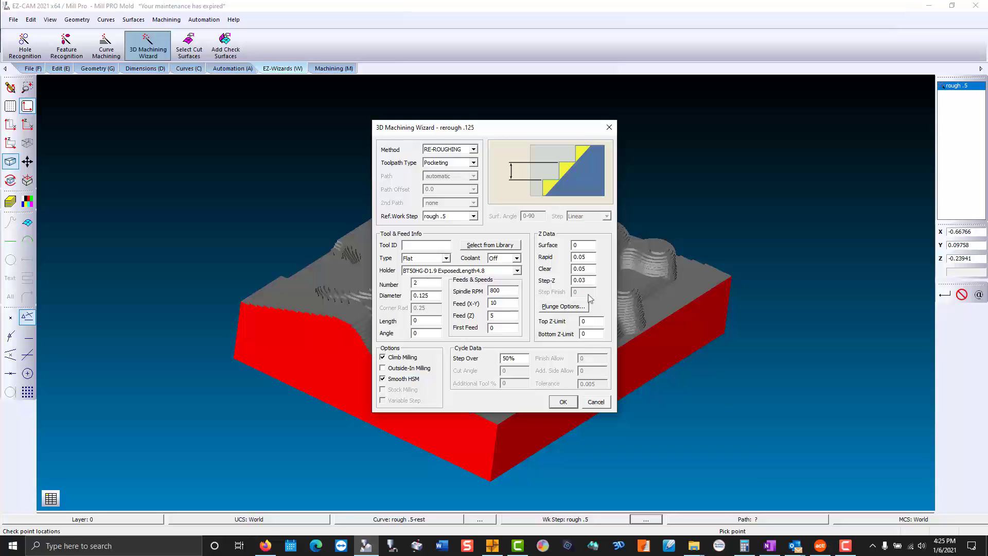
{"action": "left_click", "coordinate": [562, 402]}
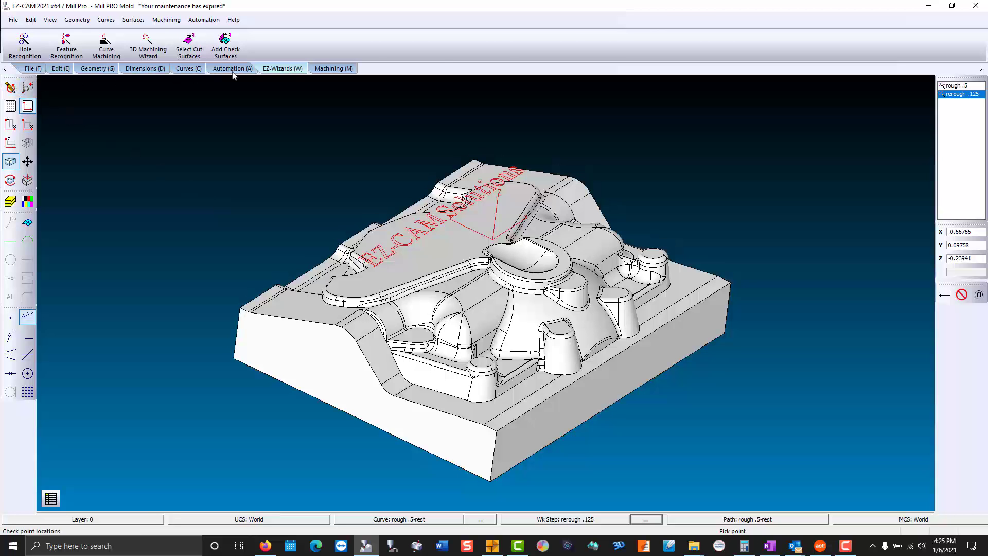
Generate the rerough .125 toolpath from the Machining commands.
{"action": "left_click", "coordinate": [332, 68]}
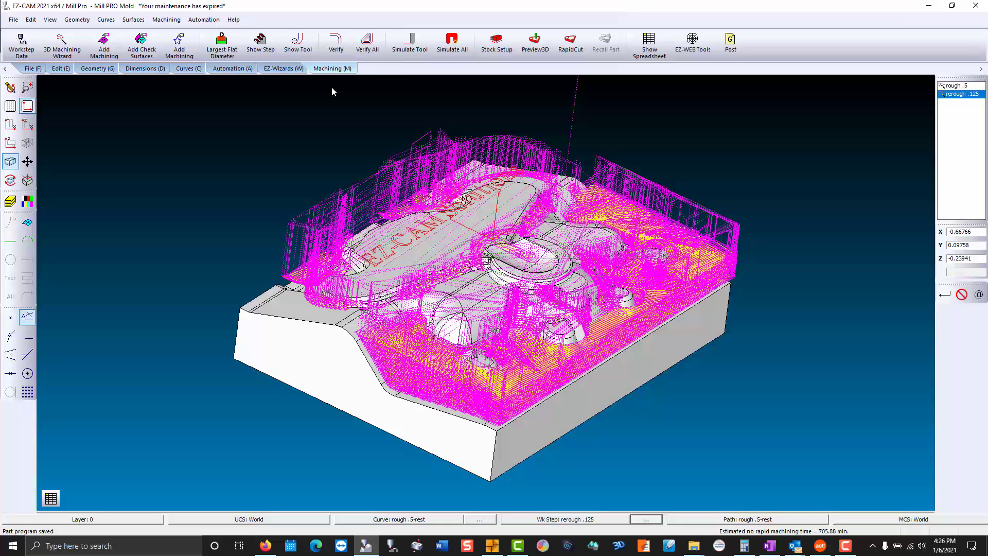
{"action": "left_click", "coordinate": [147, 45]}
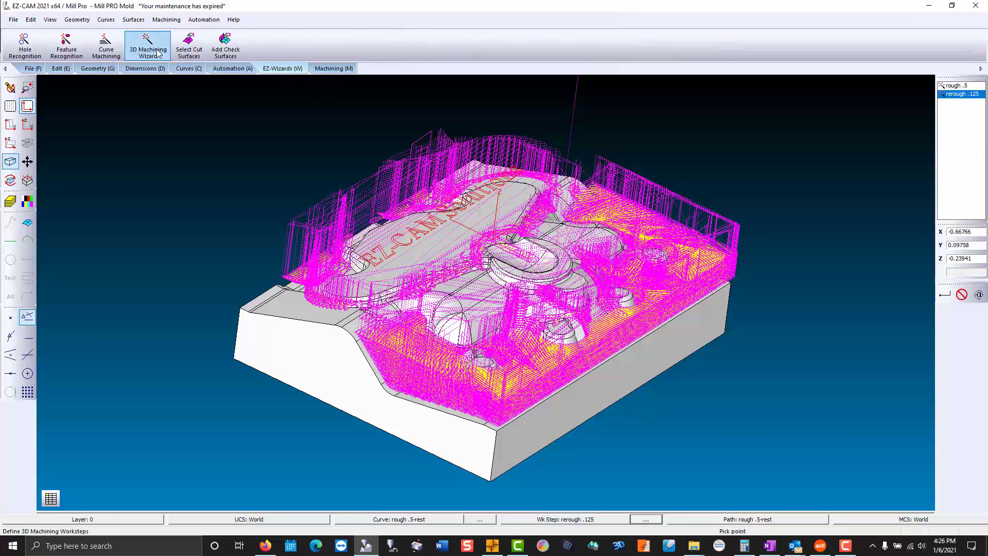
Name step finish .375 as Finishing, 3D Equidistant, with less-than-diameter path offset.
{"action": "left_click", "coordinate": [147, 46]}
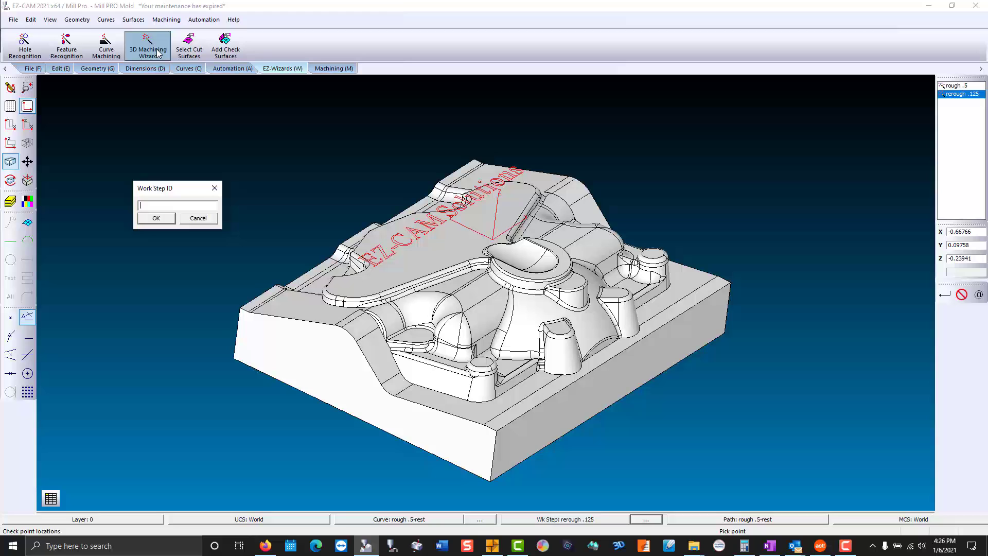
{"action": "type", "text": "finish .3"}
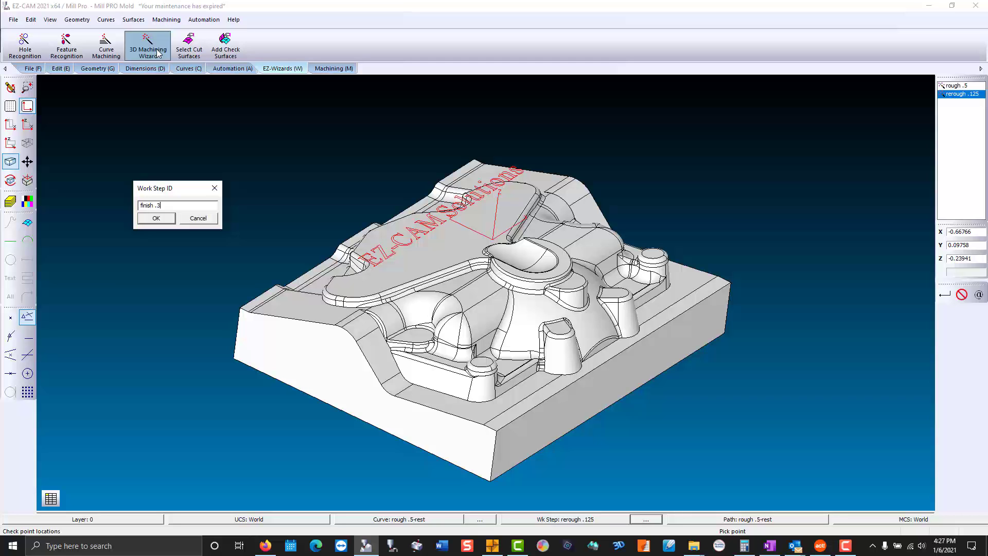
{"action": "left_click", "coordinate": [155, 218]}
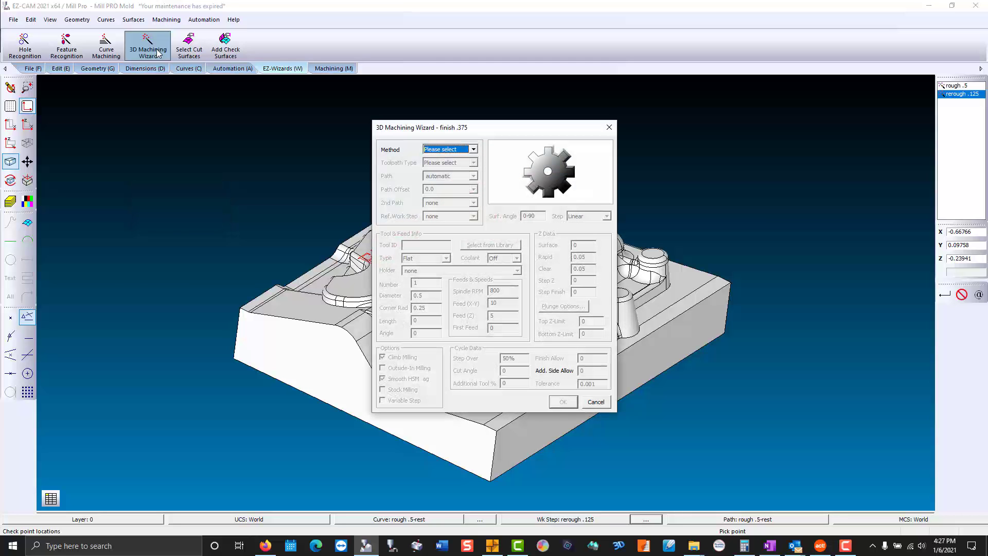
{"action": "left_click", "coordinate": [472, 149]}
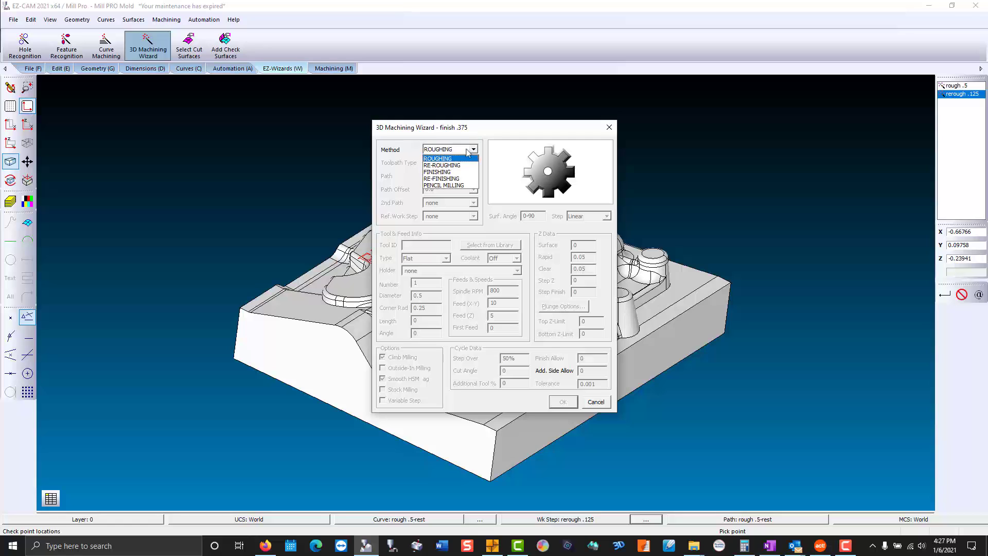
{"action": "left_click", "coordinate": [437, 172]}
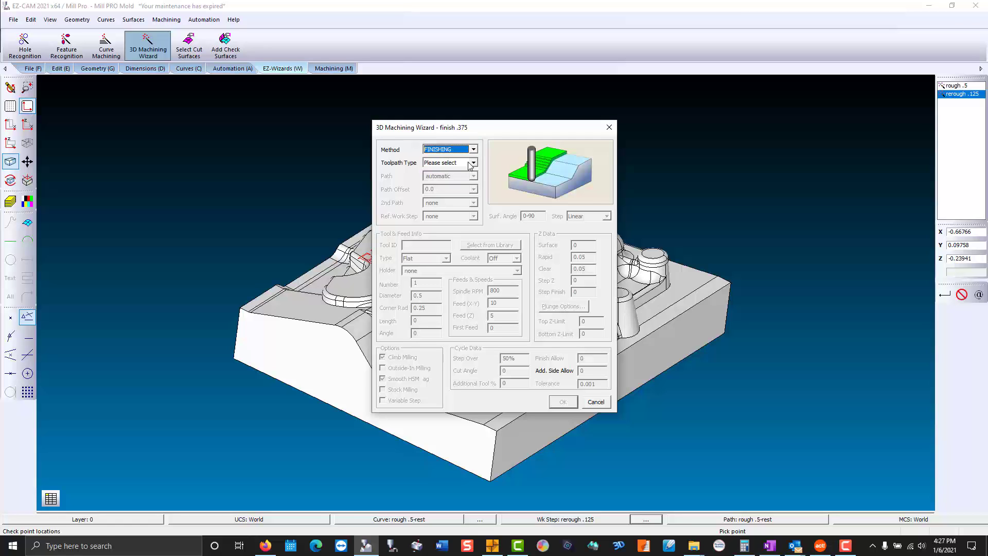
{"action": "left_click", "coordinate": [472, 163]}
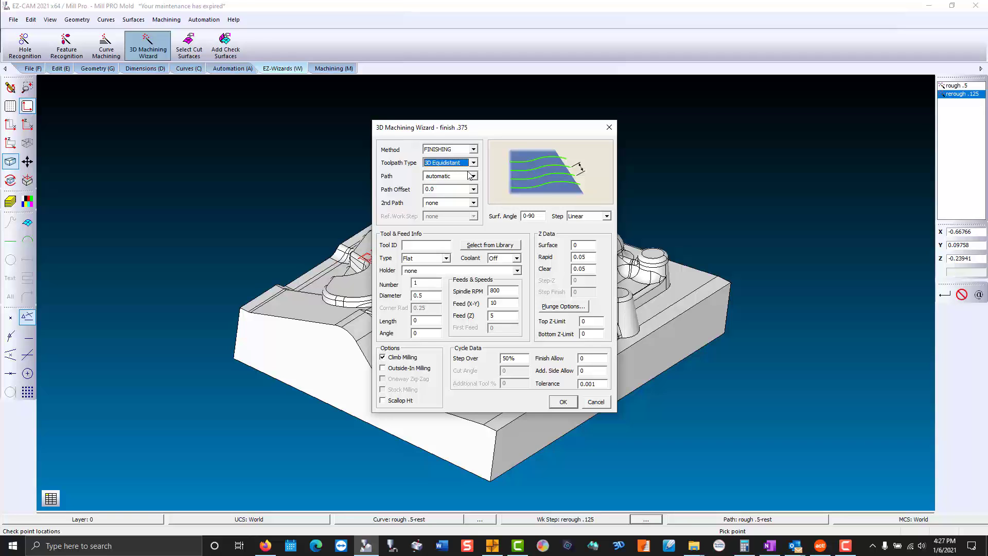
{"action": "left_click", "coordinate": [473, 189]}
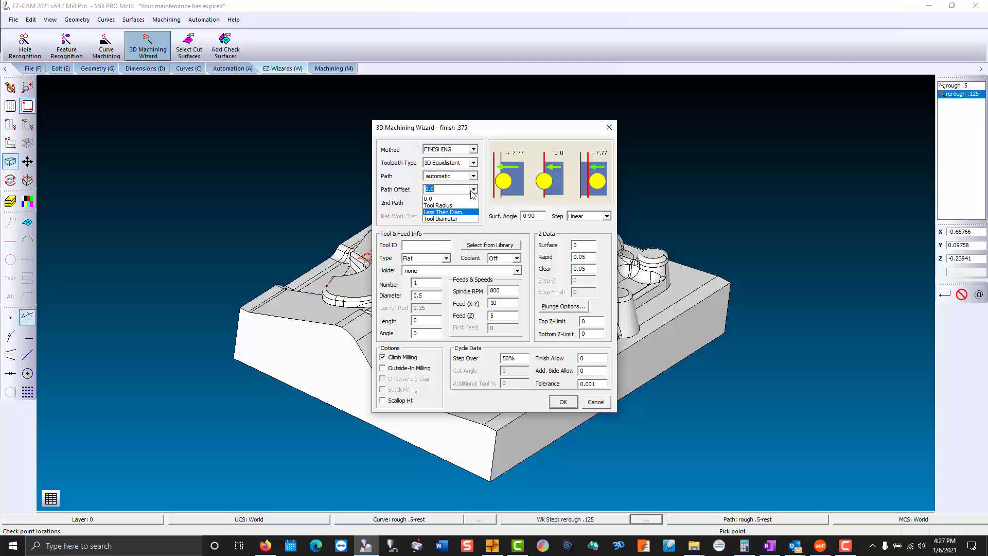
{"action": "mouse_move", "coordinate": [469, 215]}
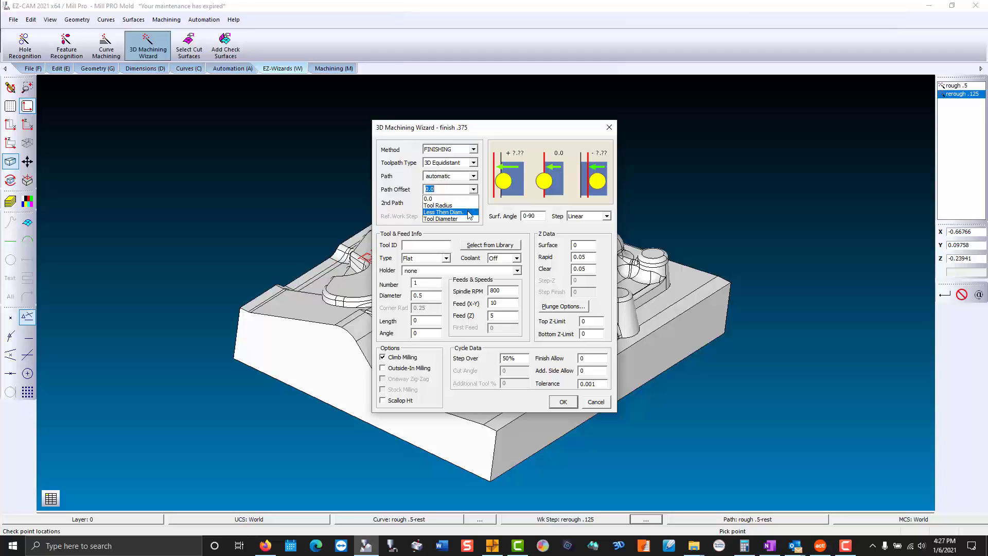
{"action": "left_click", "coordinate": [444, 212]}
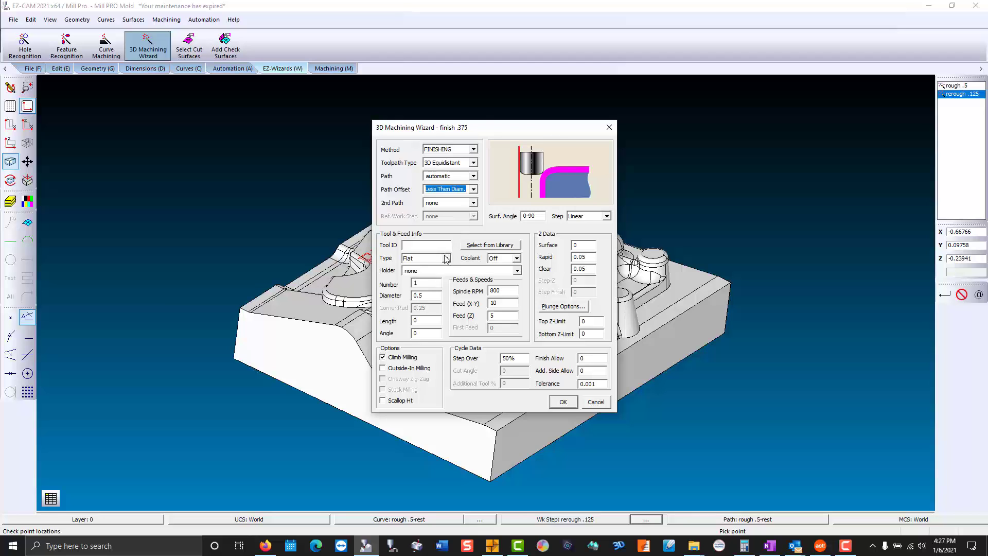
Set a 0.375 ball cutter as tool 3 with 0.01 step-over and verify the finishing toolpath.
{"action": "left_click", "coordinate": [408, 257]}
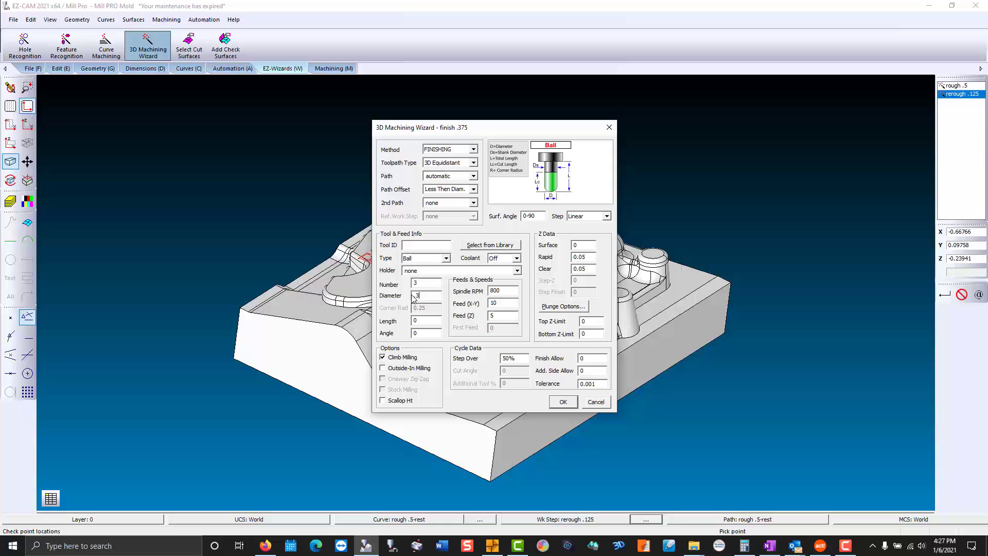
{"action": "type", "text": ".375"}
{"action": "left_click", "coordinate": [514, 357]}
{"action": "type", "text": "0.01"}
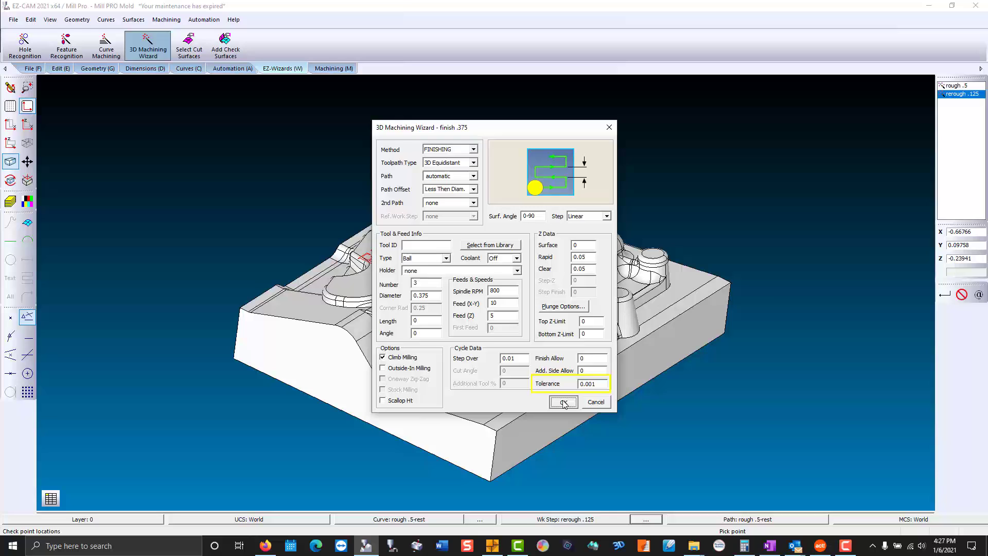
{"action": "left_click", "coordinate": [562, 402]}
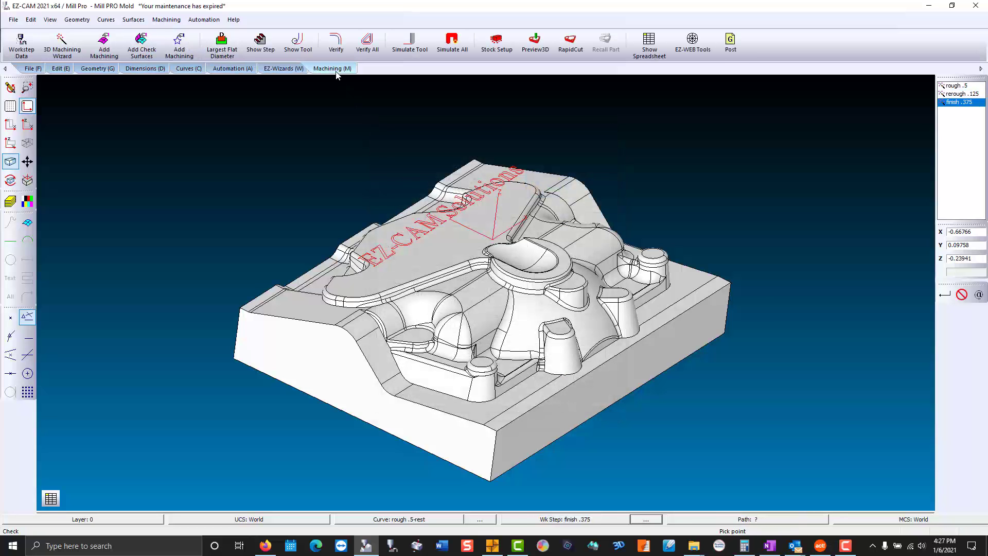
{"action": "left_click", "coordinate": [334, 44]}
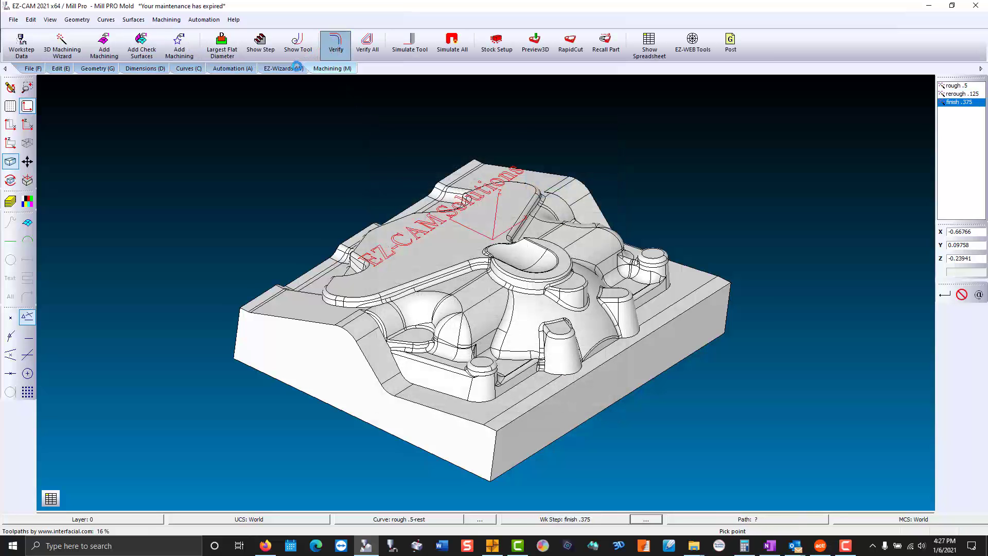
{"action": "left_click", "coordinate": [62, 46]}
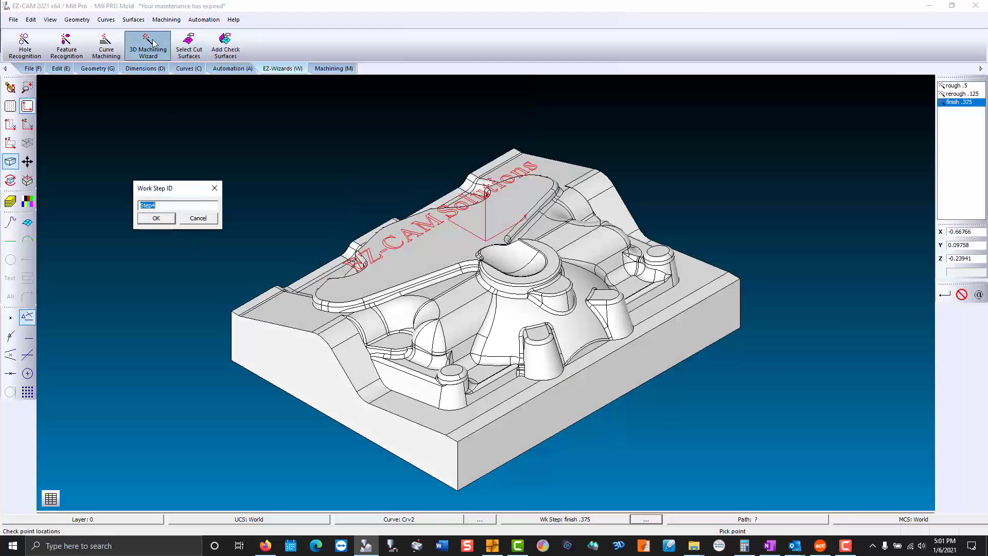
Name step refinish .0625 as Re-Finishing referencing the finish .375 work step.
{"action": "type", "text": "refinish"}
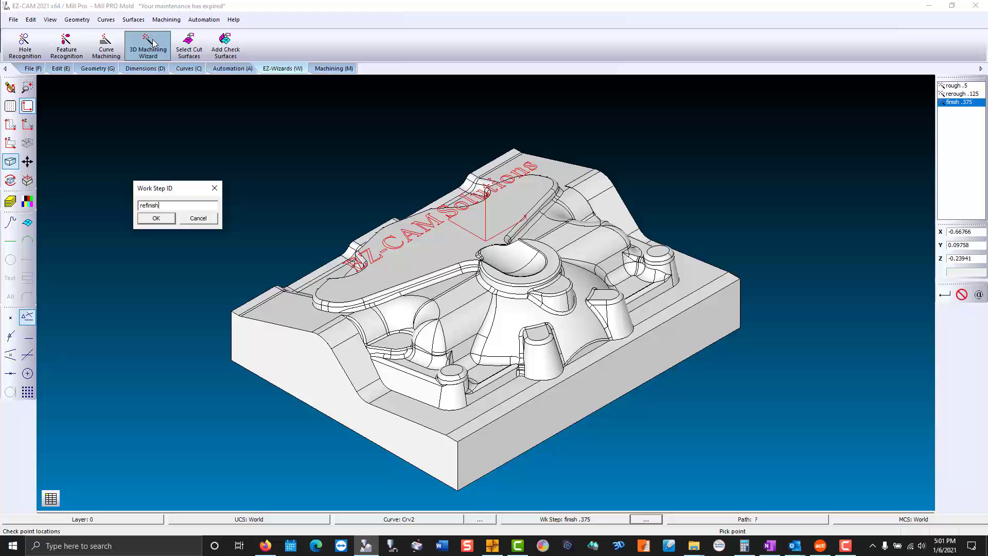
{"action": "type", "text": ".0625"}
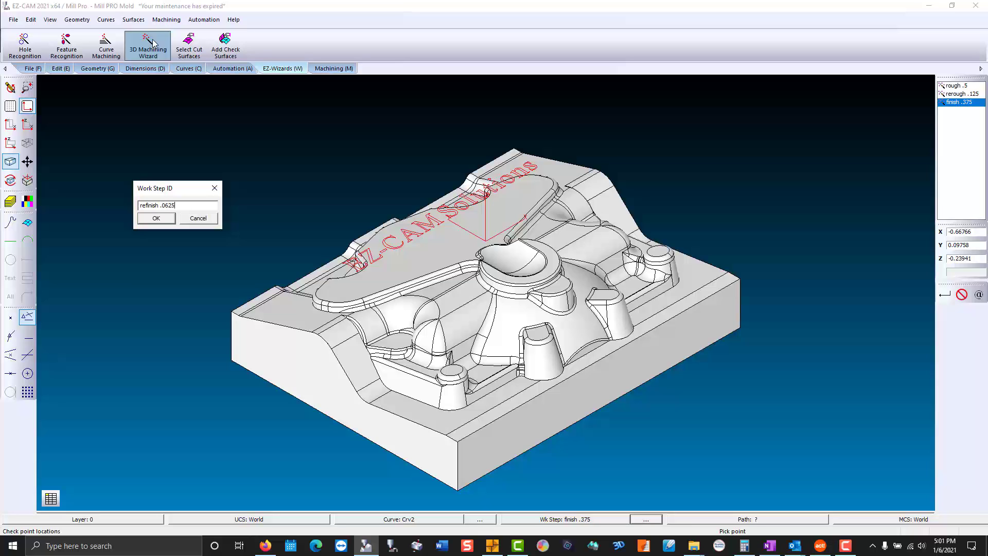
{"action": "left_click", "coordinate": [155, 218]}
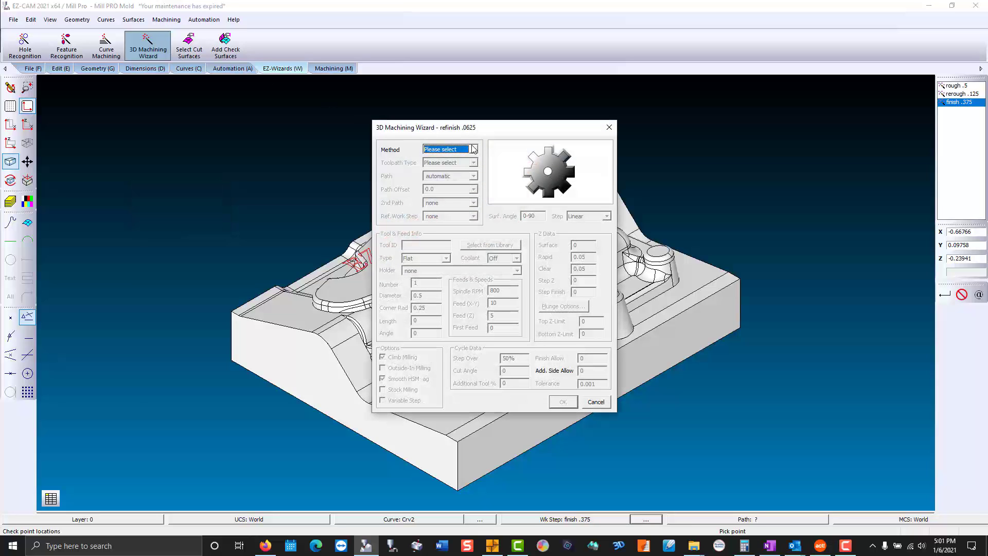
{"action": "left_click", "coordinate": [448, 148]}
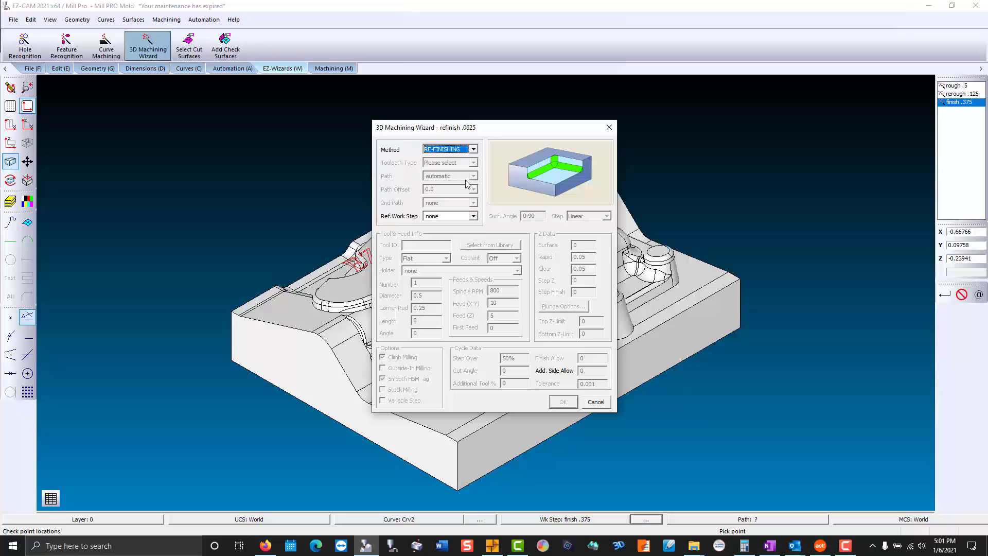
{"action": "left_click", "coordinate": [473, 217]}
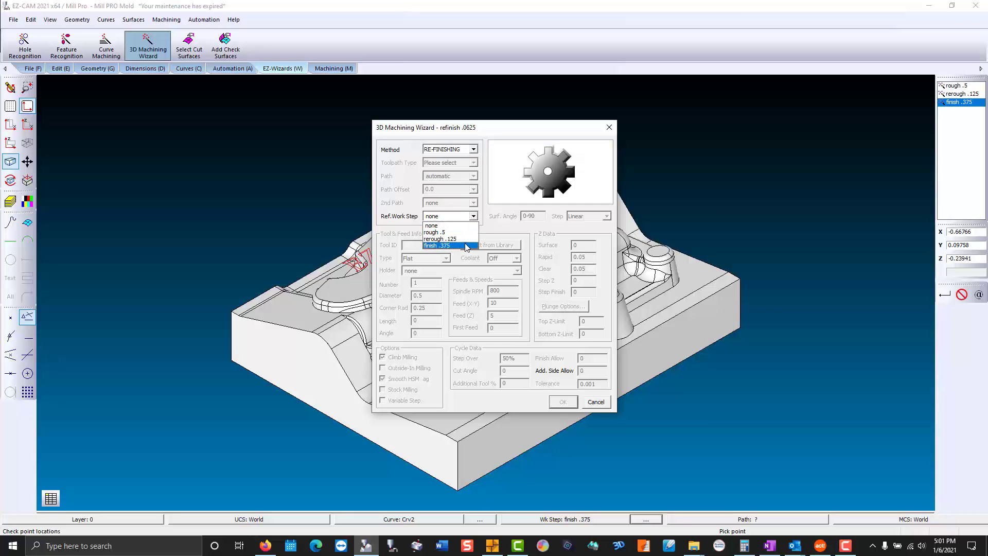
{"action": "left_click", "coordinate": [438, 246]}
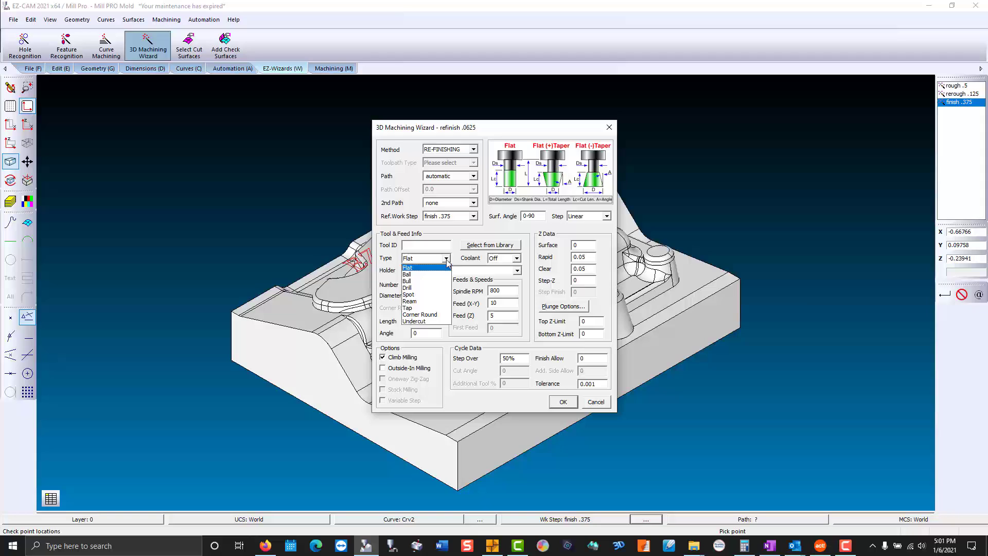
Set a 0.0625 ball cutter as tool 4 with .01 step-over and generate its toolpath.
{"action": "left_click", "coordinate": [409, 274]}
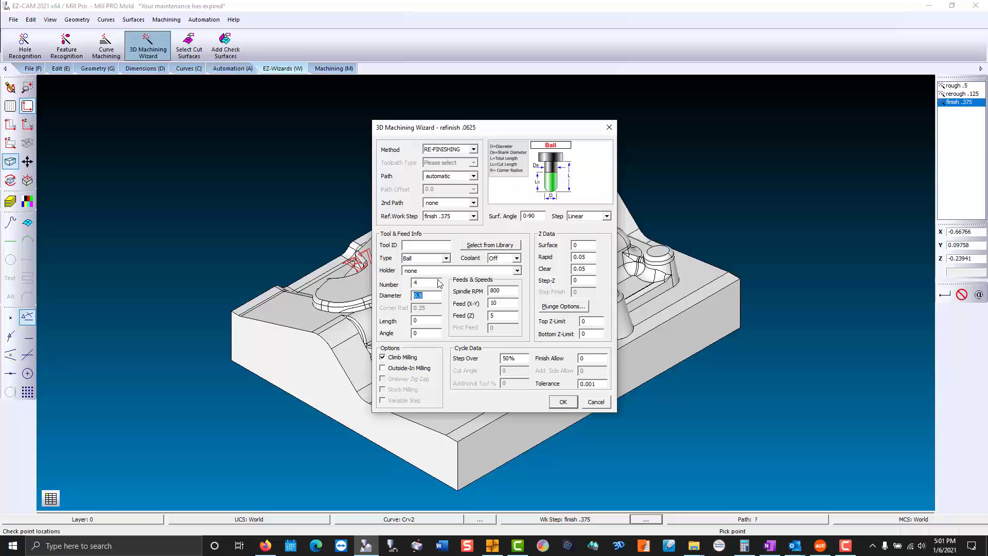
{"action": "type", "text": ".0625"}
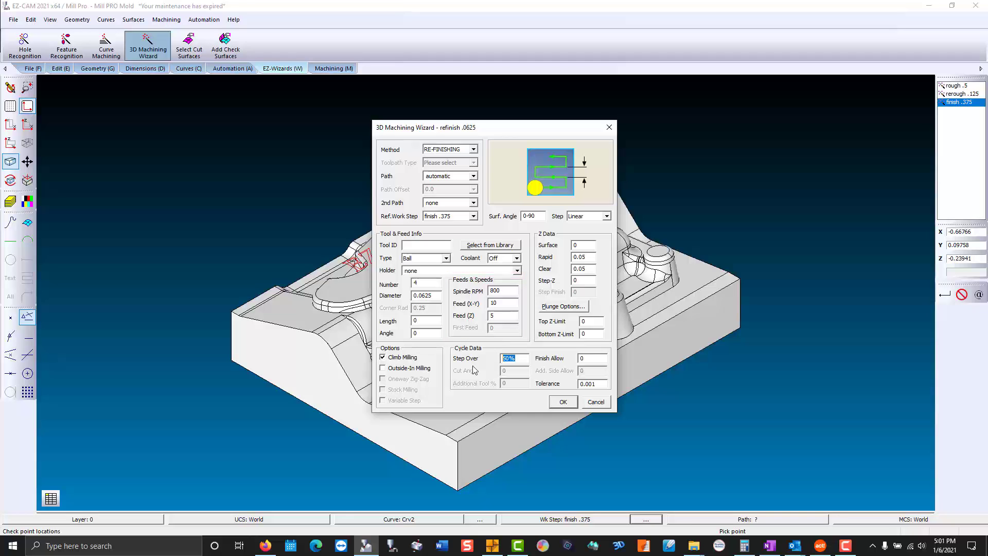
{"action": "type", "text": ".01"}
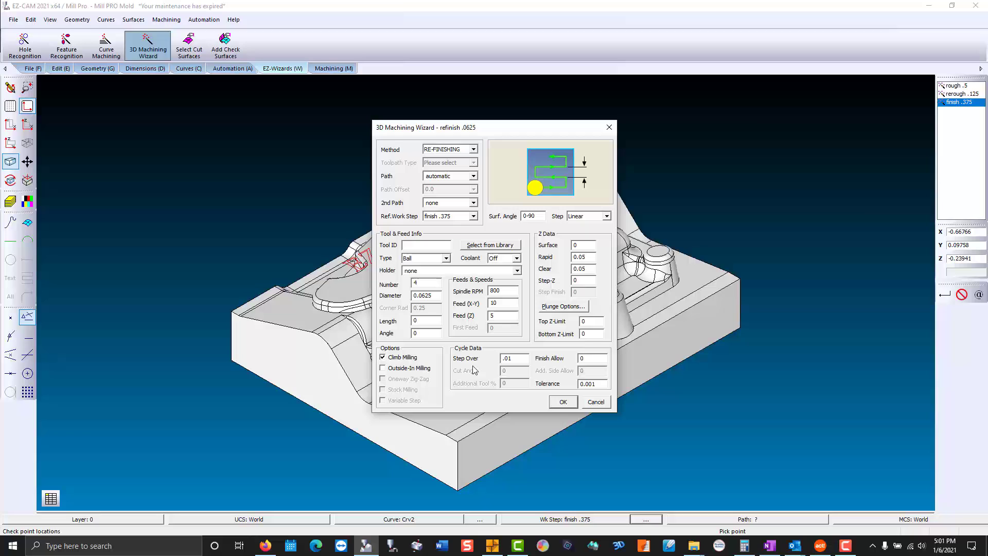
{"action": "left_click", "coordinate": [562, 402]}
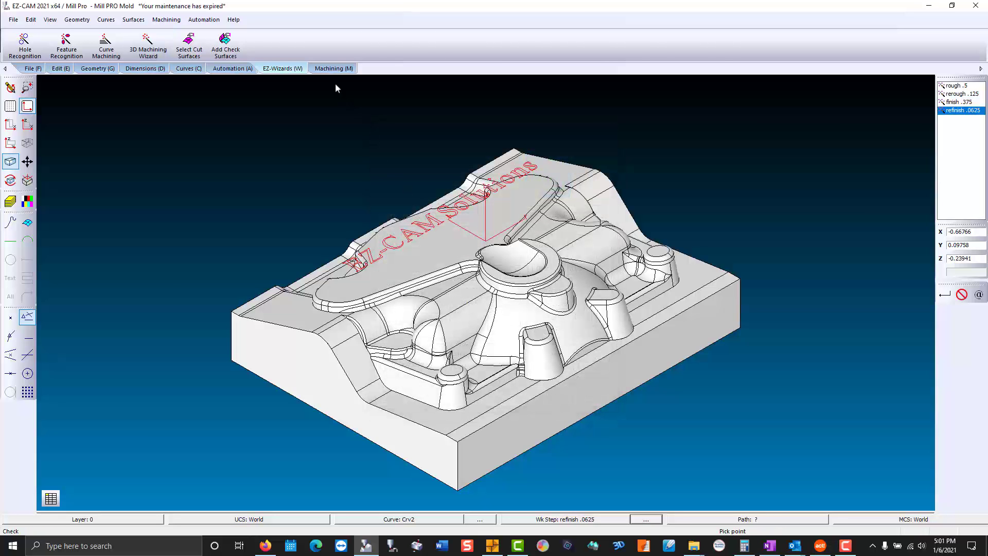
{"action": "left_click", "coordinate": [333, 68]}
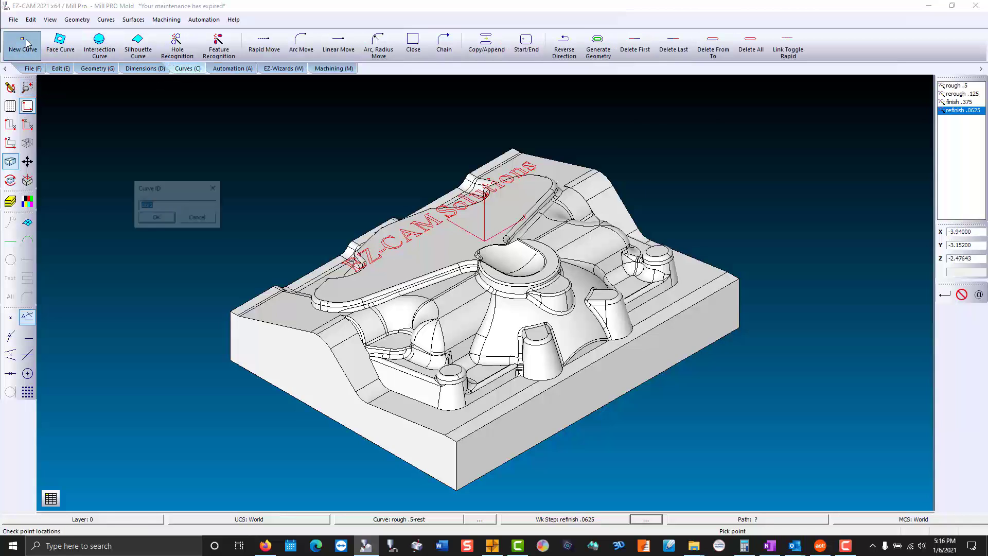
Chain all red EZ-CAM Solutions lettering entities into new curve Crv2 via the Layer/Color Bar.
{"action": "left_click", "coordinate": [156, 217]}
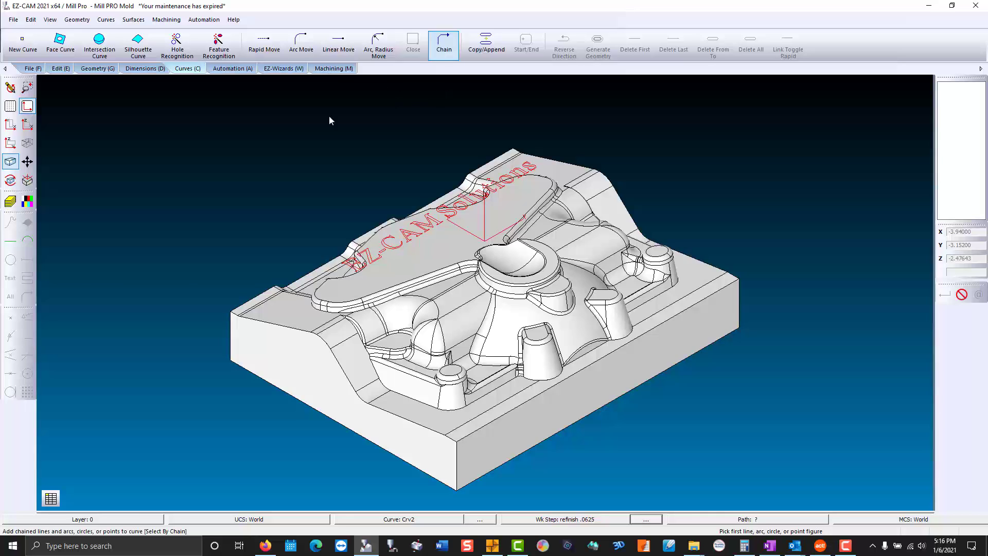
{"action": "left_click", "coordinate": [28, 201]}
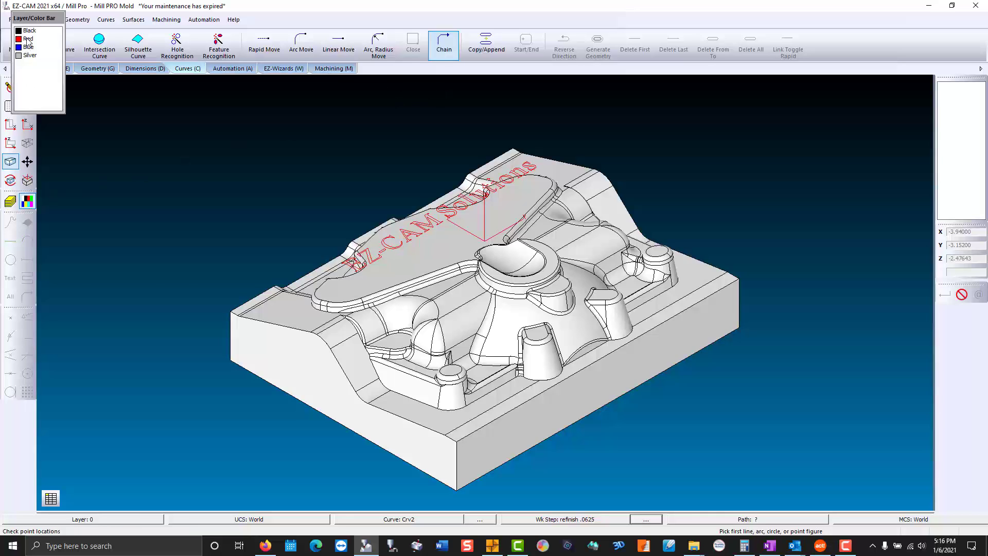
{"action": "left_click", "coordinate": [29, 38]}
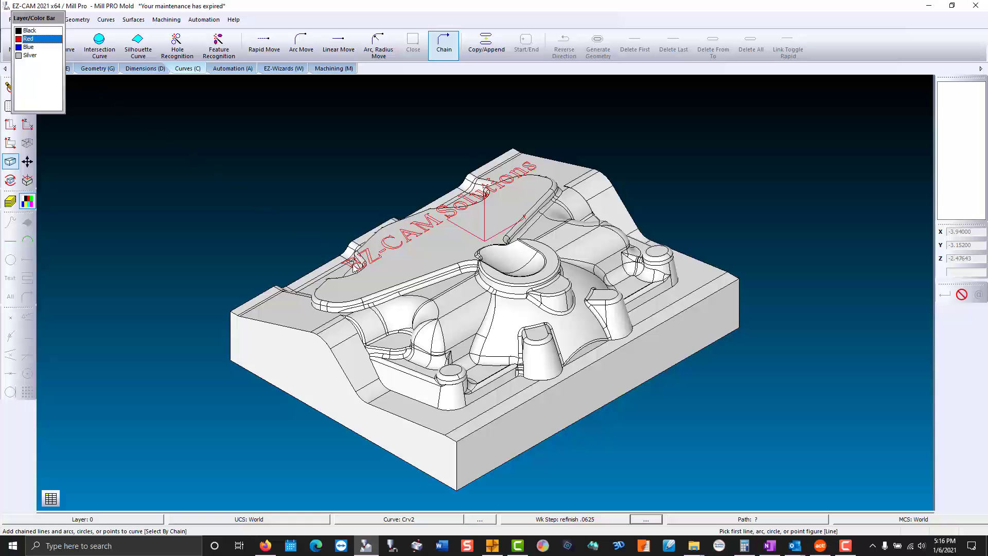
{"action": "left_click", "coordinate": [28, 46]}
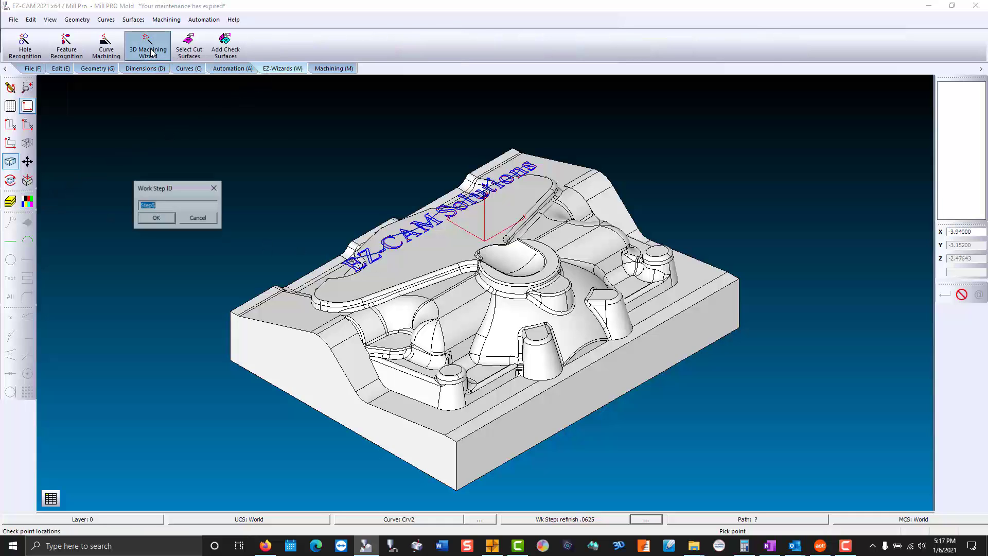
Name step lettering as Finishing with Curve Projection toolpath along Crv2.
{"action": "type", "text": "lett"}
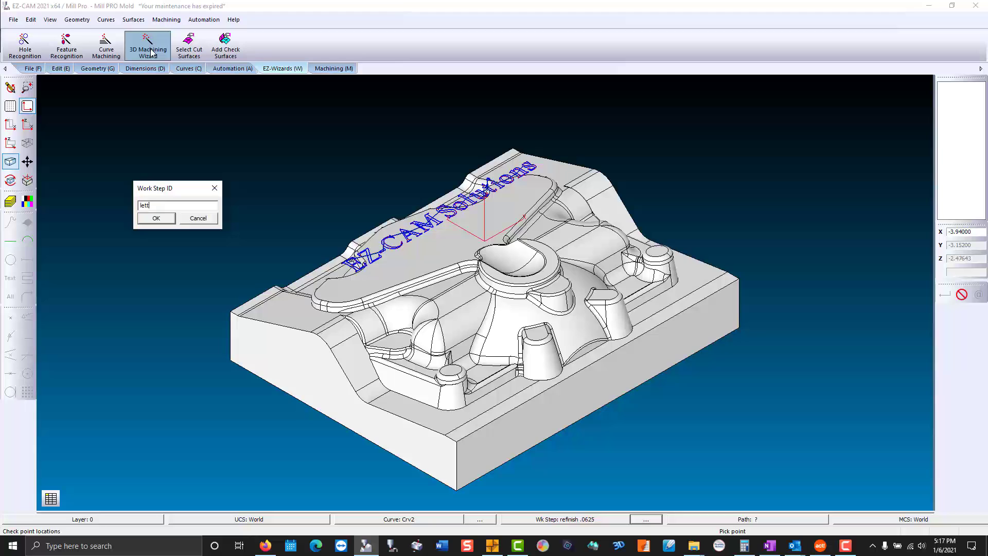
{"action": "left_click", "coordinate": [155, 218]}
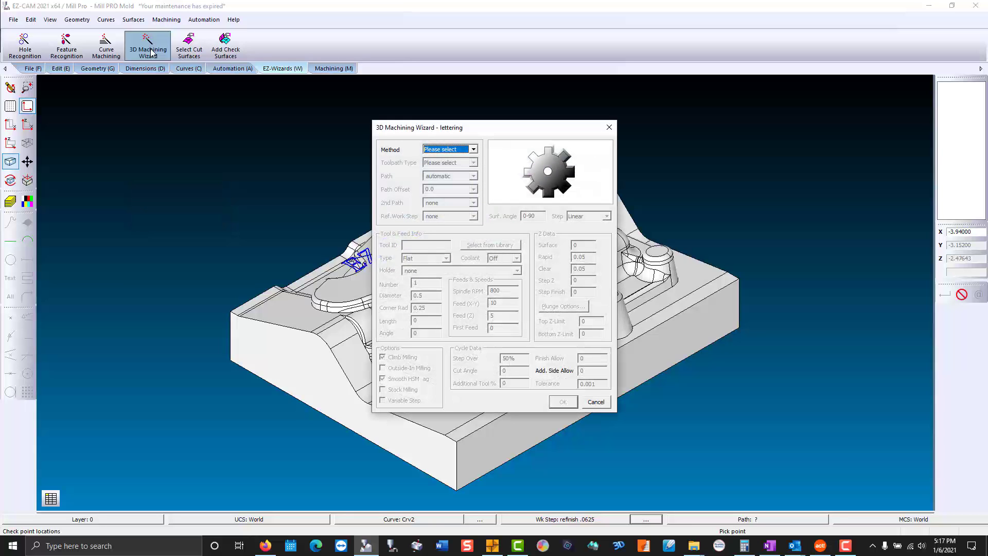
{"action": "left_click", "coordinate": [473, 148]}
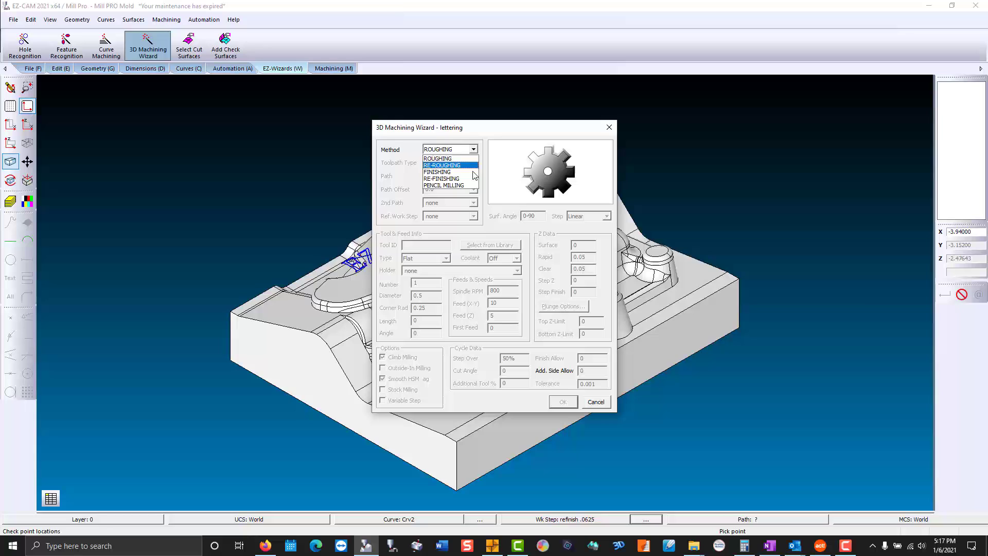
{"action": "left_click", "coordinate": [437, 172]}
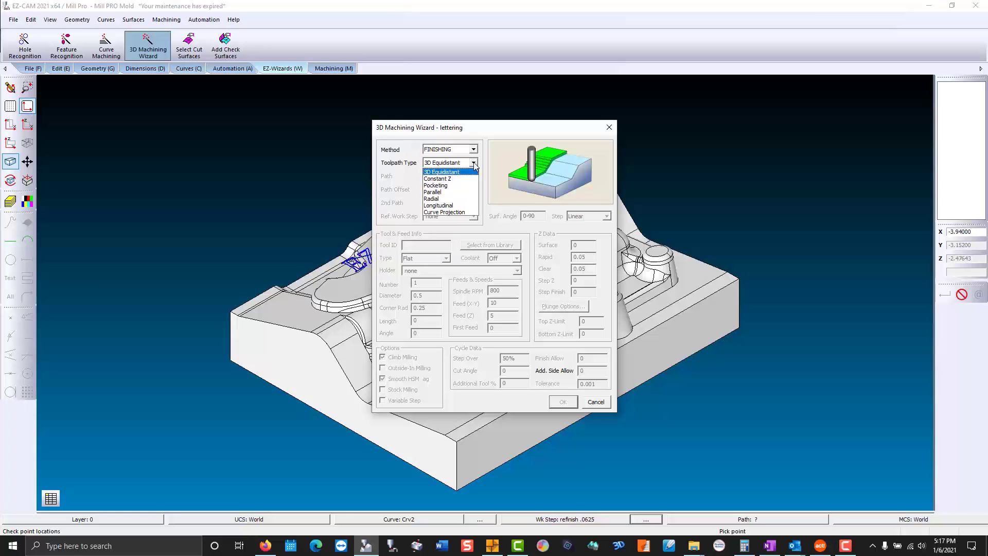
{"action": "left_click", "coordinate": [445, 212]}
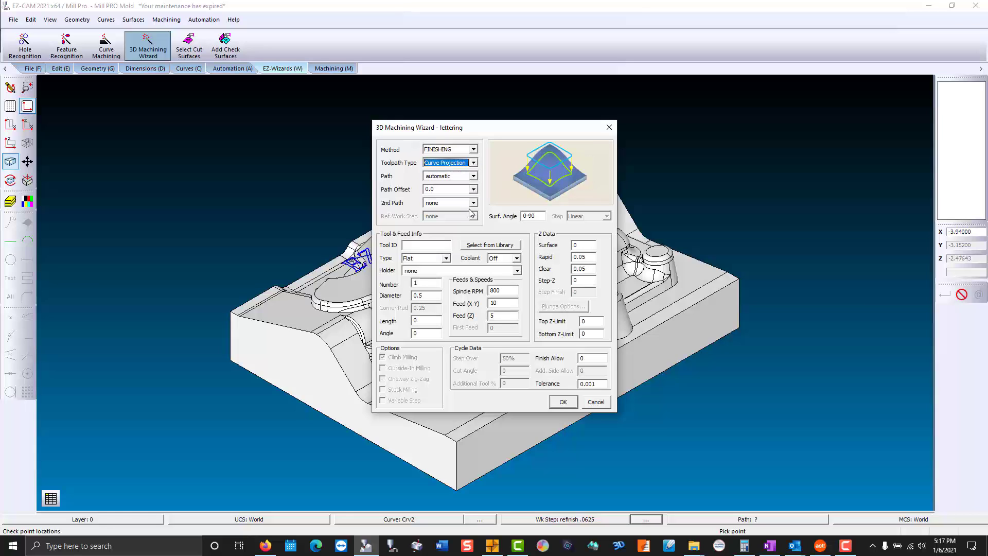
{"action": "left_click", "coordinate": [473, 176]}
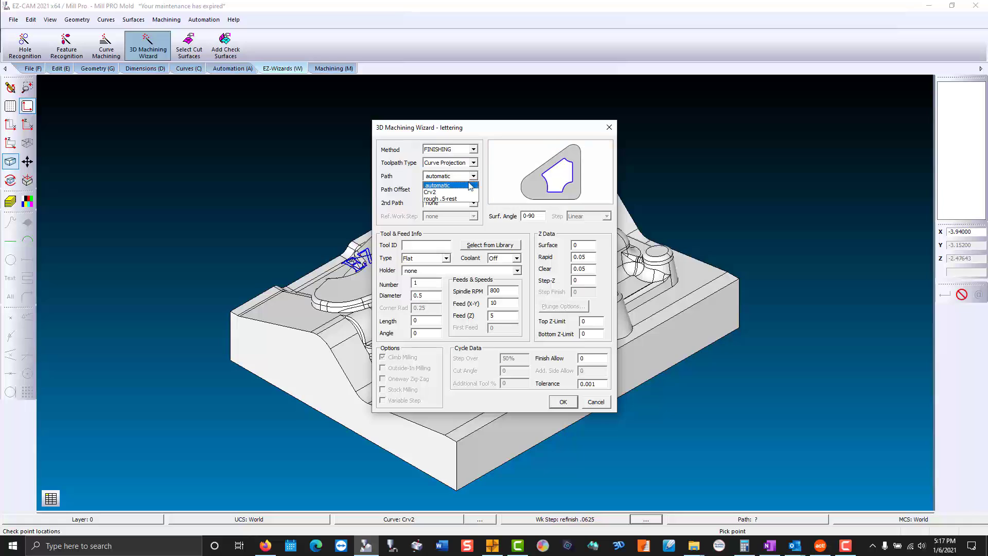
{"action": "left_click", "coordinate": [438, 192]}
{"action": "type", "text": "5"}
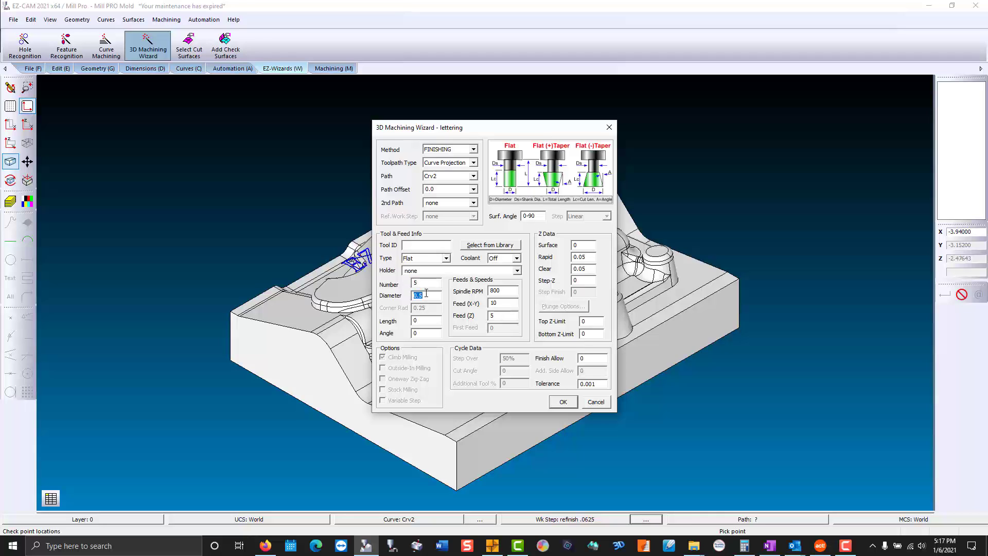
Set tool 5 diameter .025 and finish allowance -.02, then create the lettering toolpath.
{"action": "type", "text": ".025"}
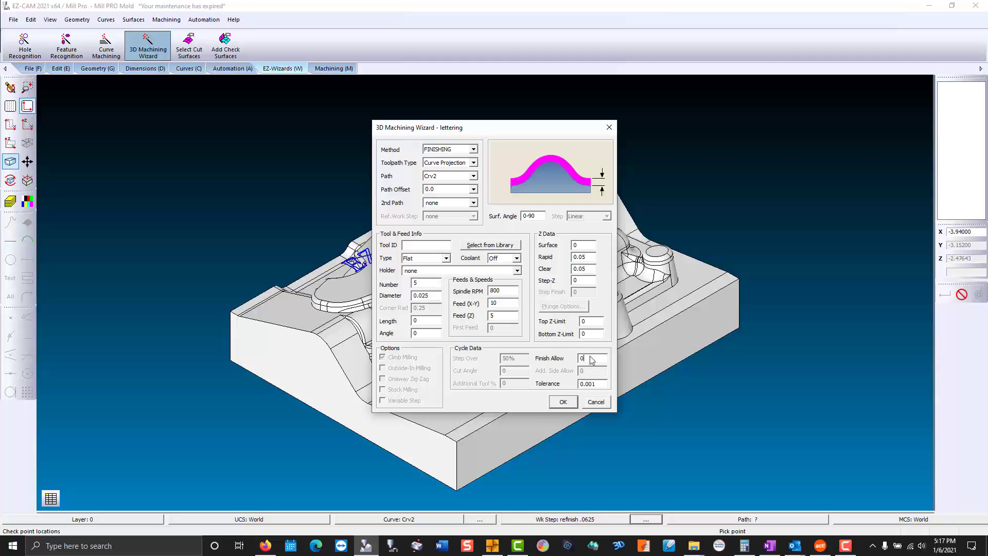
{"action": "left_click", "coordinate": [588, 359]}
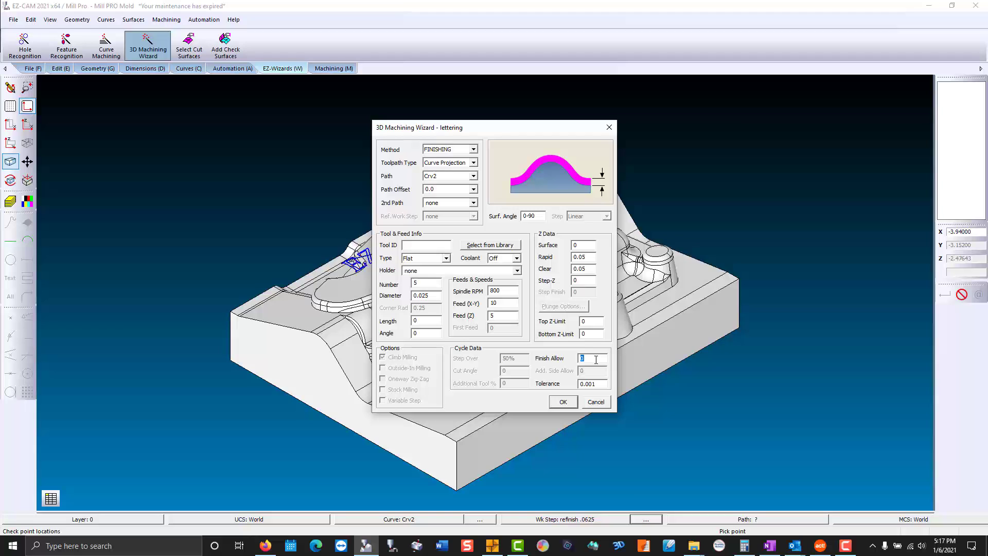
{"action": "type", "text": "-.02"}
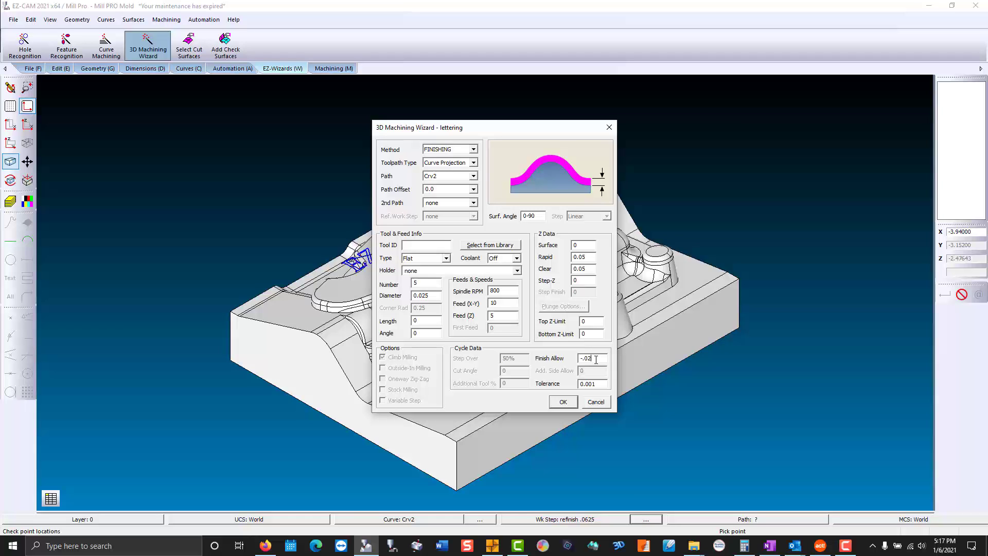
{"action": "left_click", "coordinate": [562, 401]}
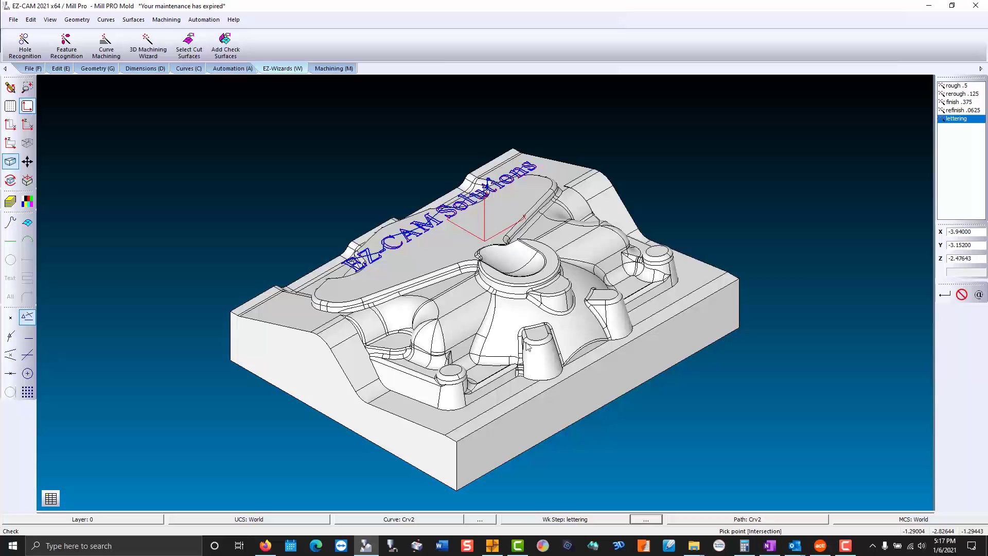
Show the Work Step Manager spreadsheet listing all five work steps.
{"action": "left_click", "coordinate": [333, 68]}
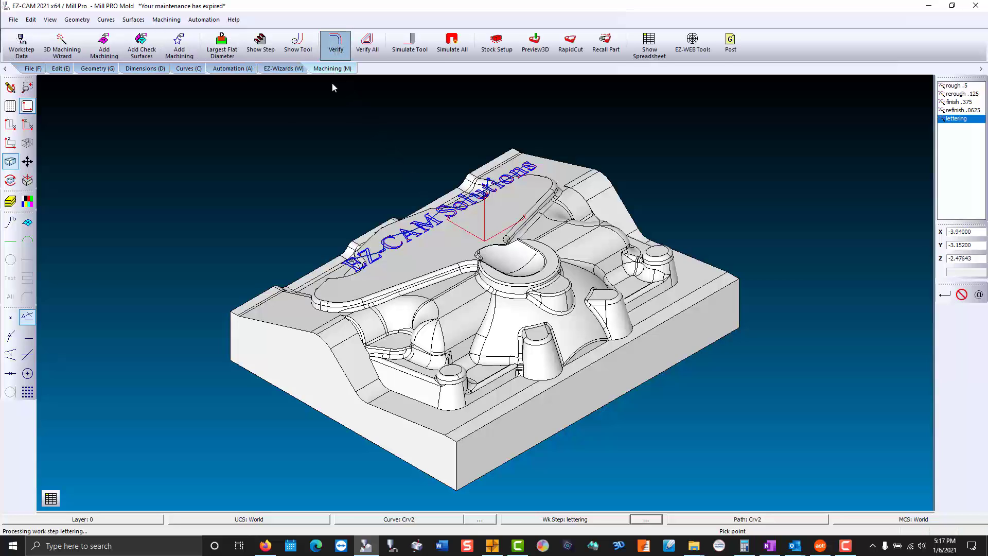
{"action": "left_click", "coordinate": [335, 44]}
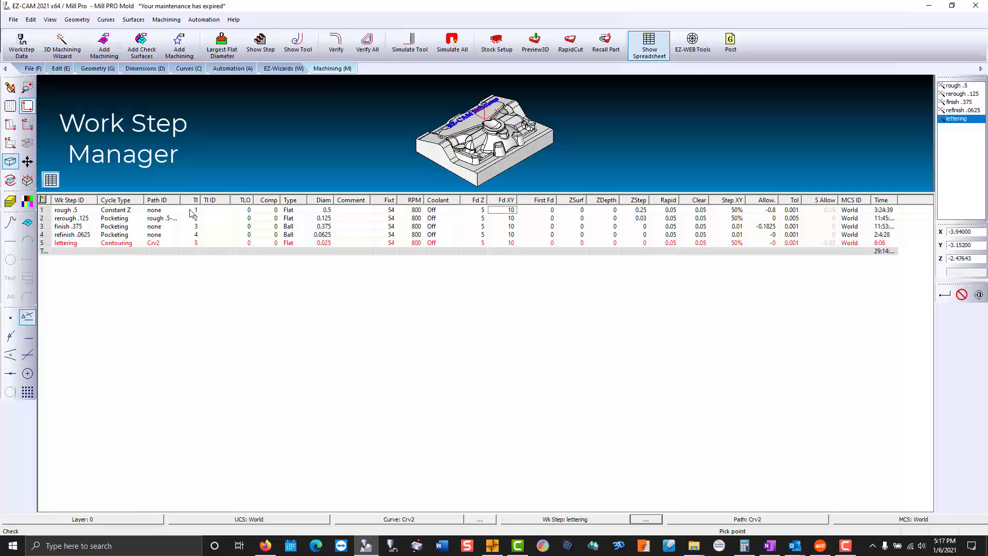
Move the Diam column beside TI and set rough .5 to 1200 RPM and 100 XY feed.
{"action": "left_click", "coordinate": [194, 200]}
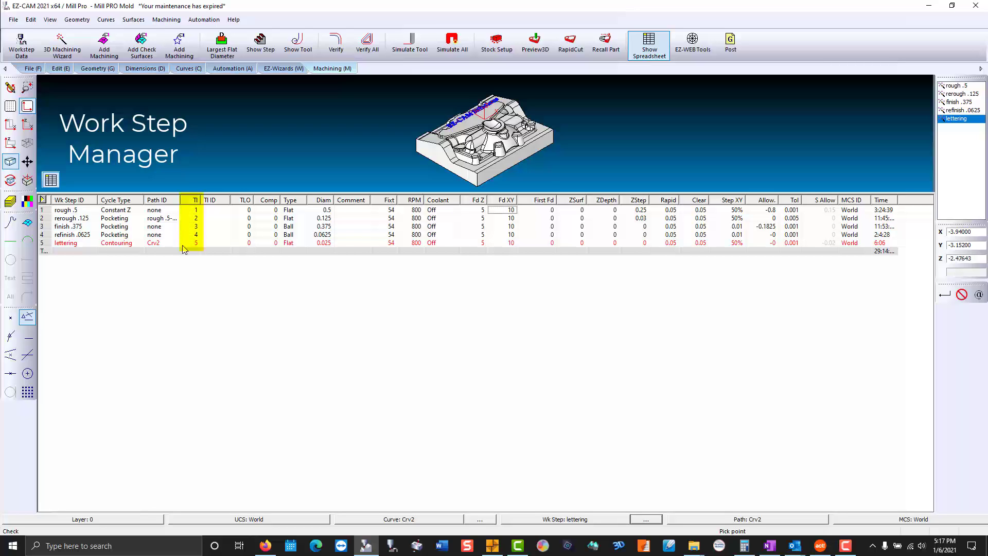
{"action": "mouse_move", "coordinate": [327, 204]}
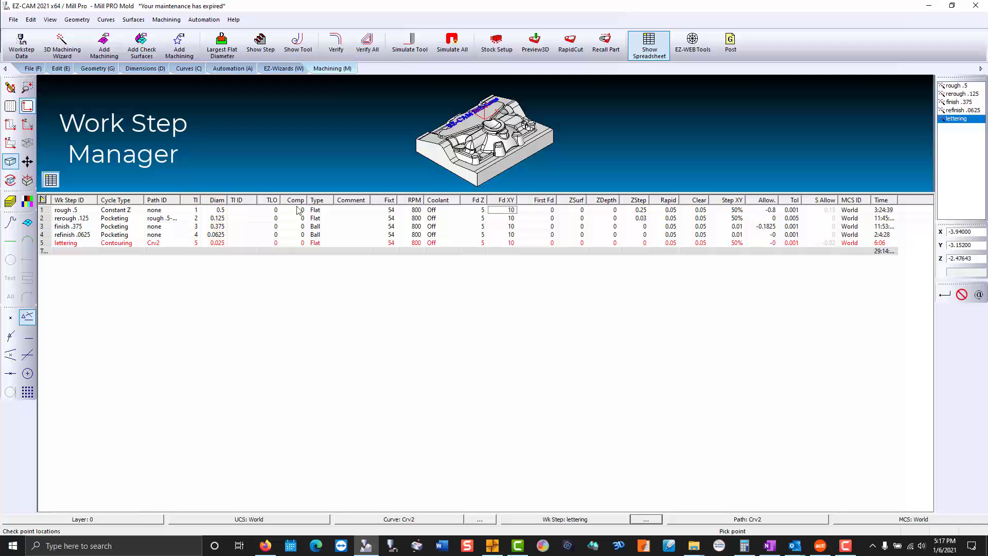
{"action": "left_click", "coordinate": [414, 210]}
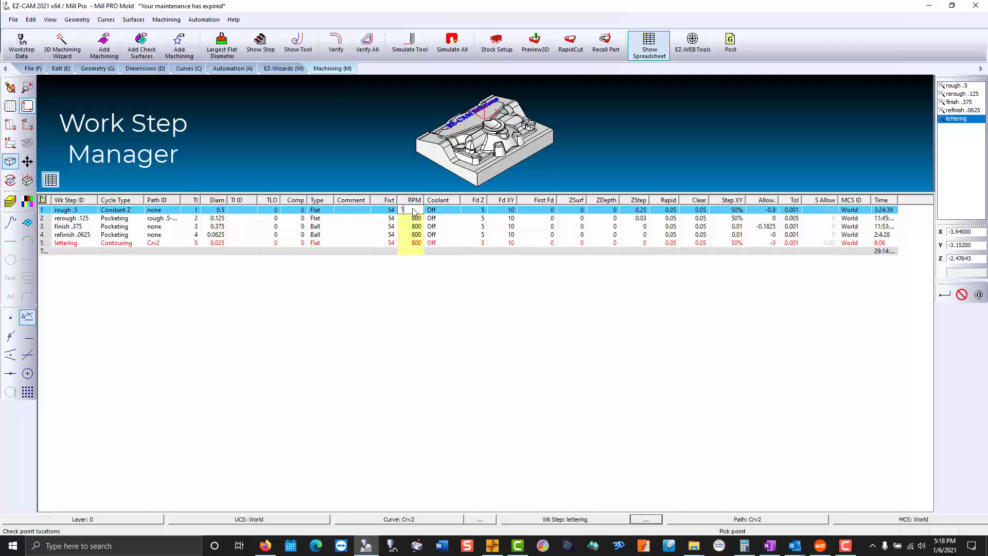
{"action": "type", "text": "1200"}
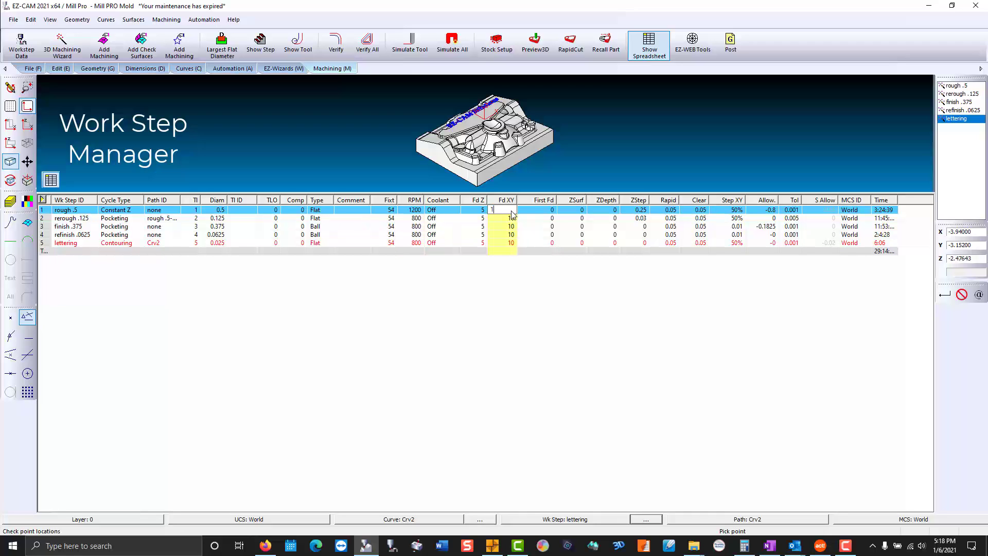
{"action": "type", "text": "00"}
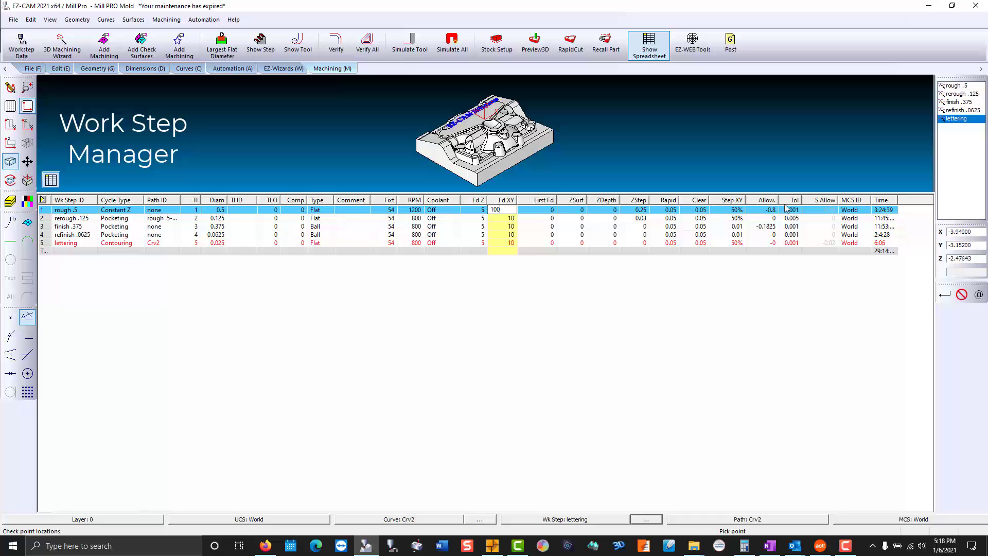
{"action": "left_click", "coordinate": [882, 199]}
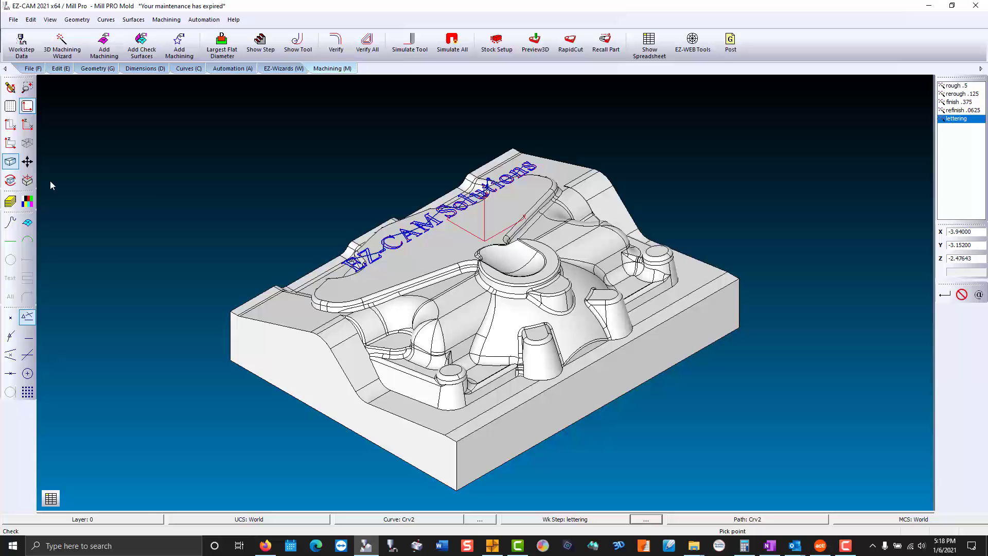
Play the Preview3D stock cut through rough, rerough, finish, refinish and lettering engrave.
{"action": "left_click", "coordinate": [534, 46]}
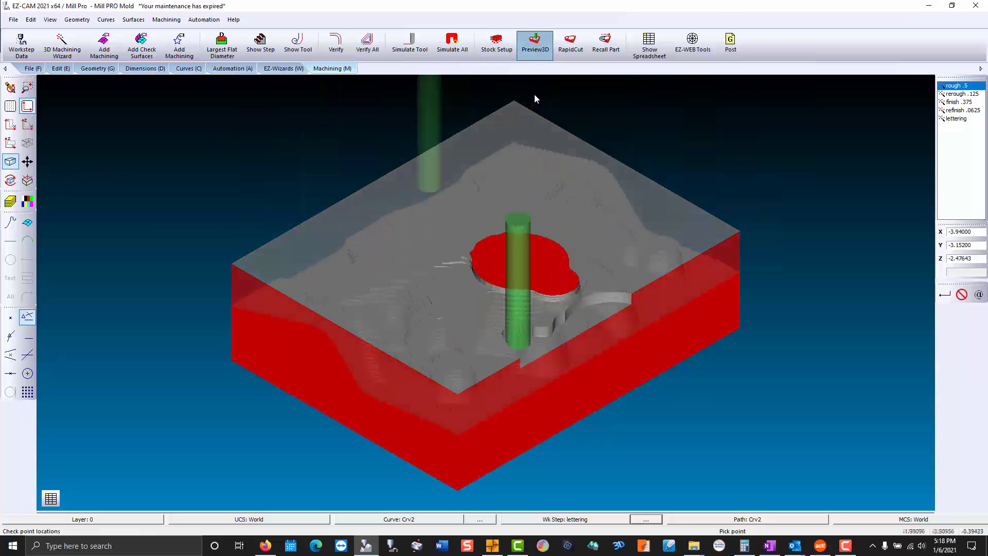
{"action": "left_click", "coordinate": [961, 94]}
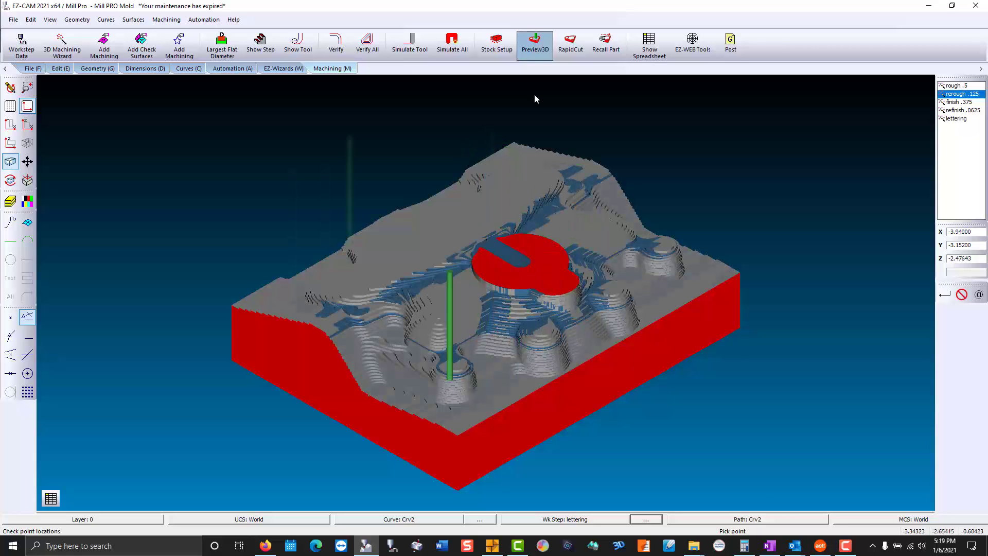
{"action": "left_click", "coordinate": [959, 102]}
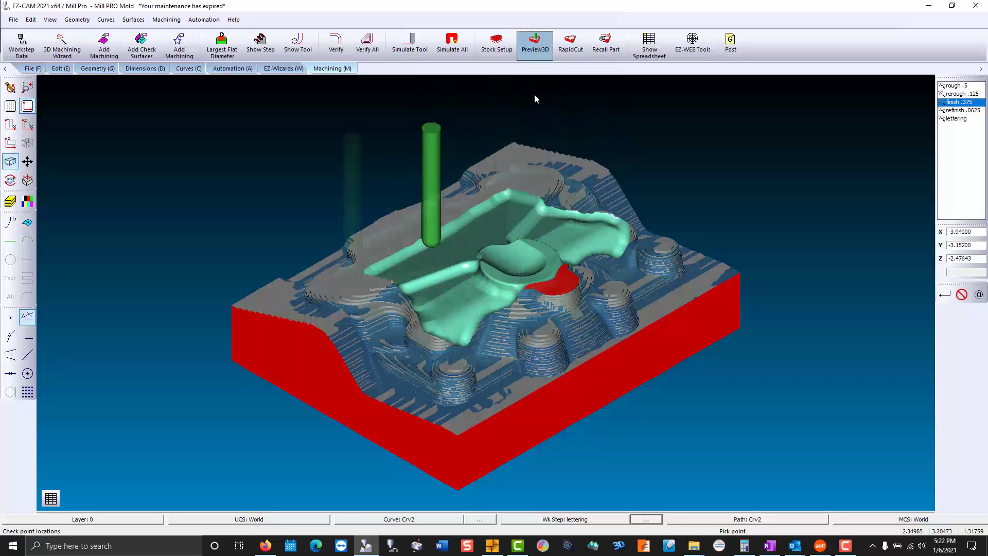
{"action": "left_click", "coordinate": [960, 110]}
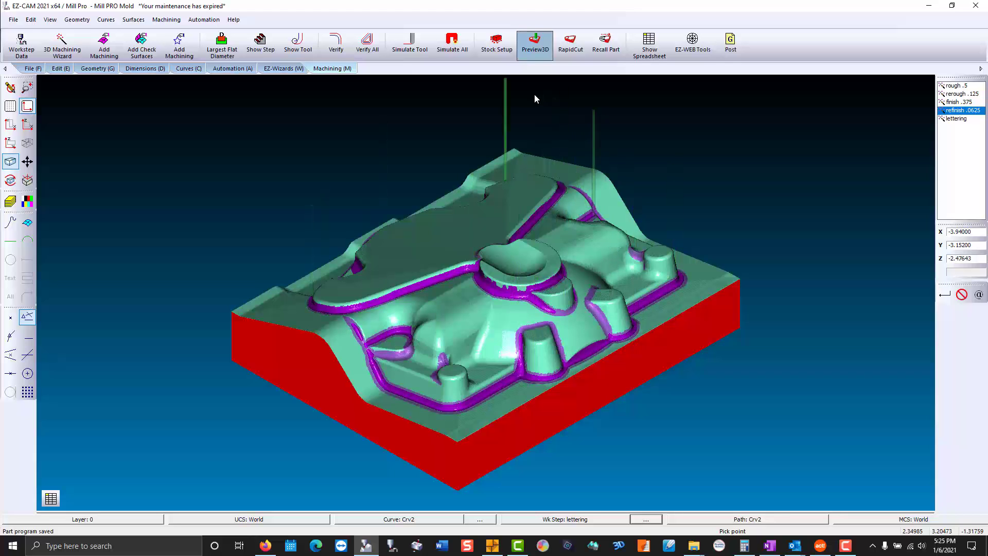
{"action": "left_click", "coordinate": [959, 119]}
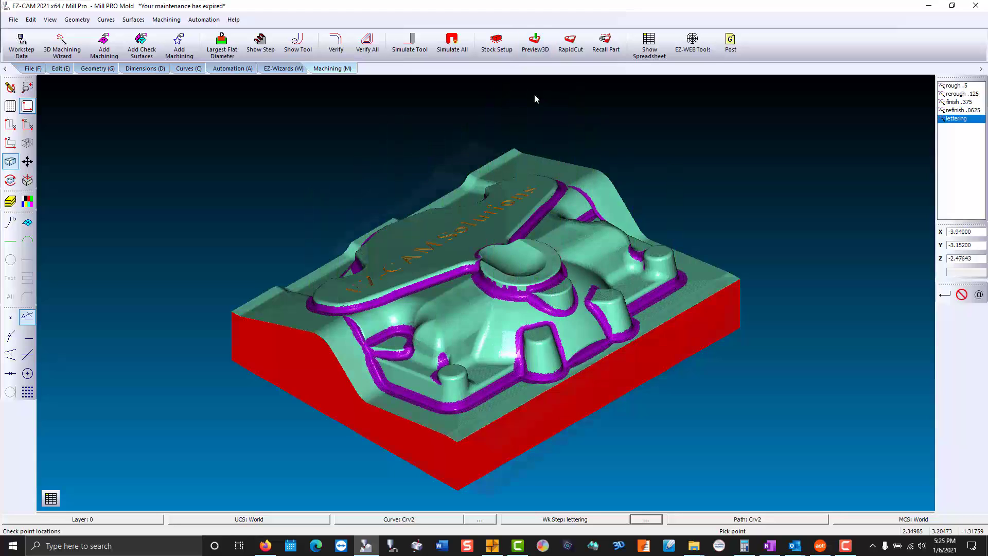